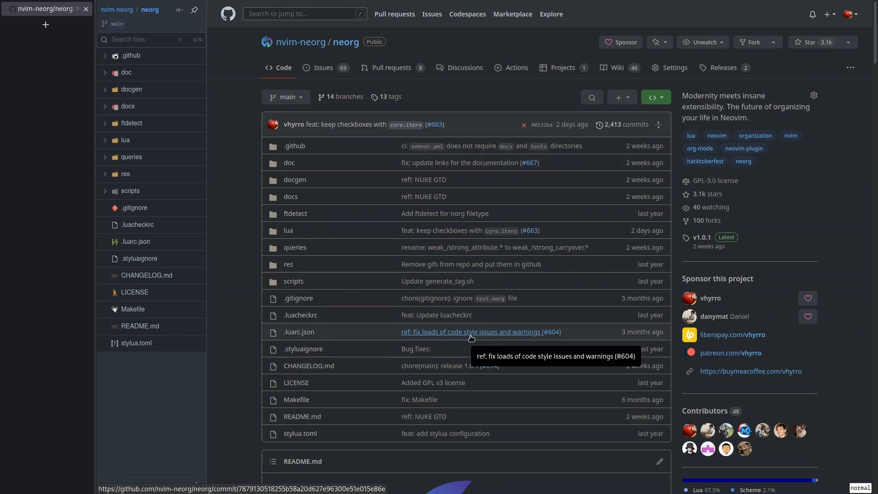
mouse_move(708, 170)
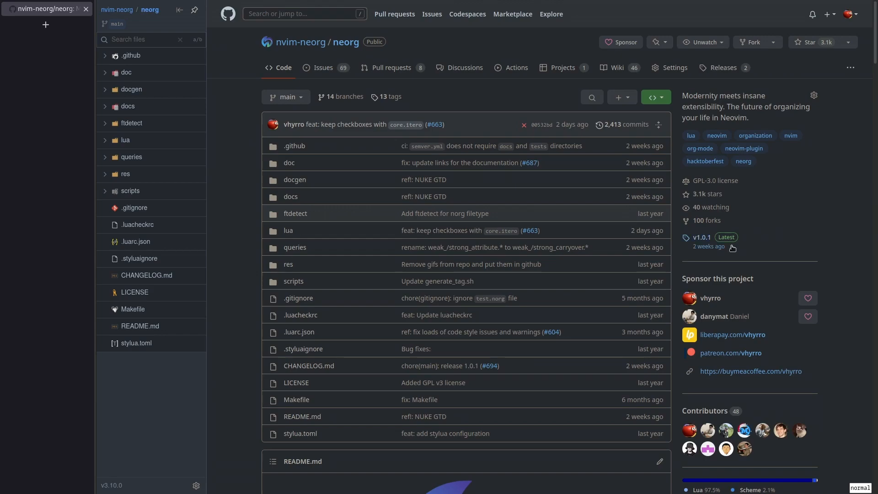
- Scroll past the repository file list down to the README.md section
scroll(down, 3)
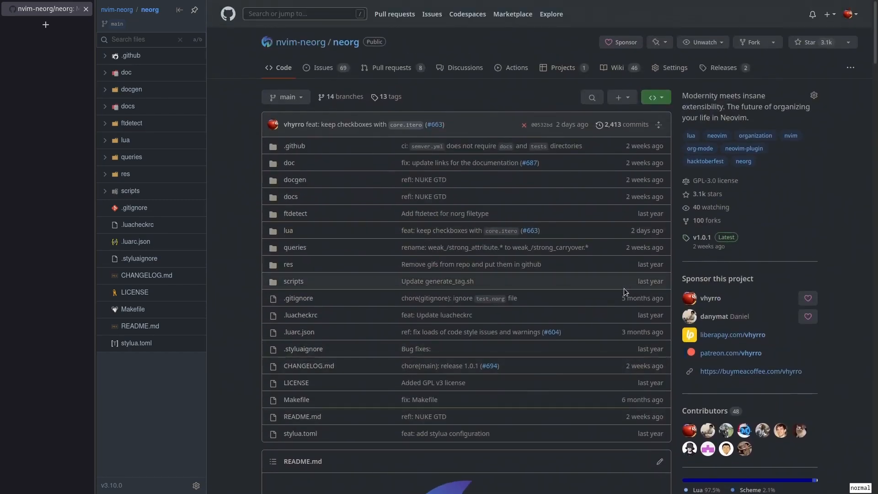
scroll(down, 3)
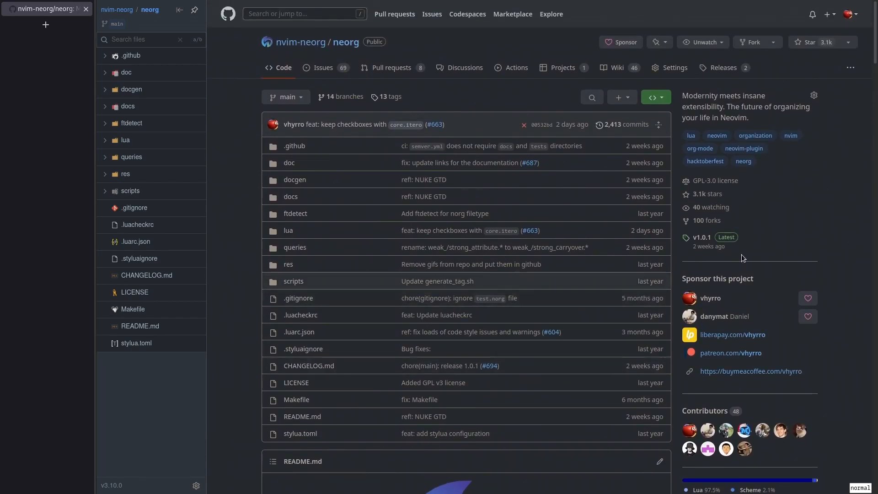
mouse_move(787, 221)
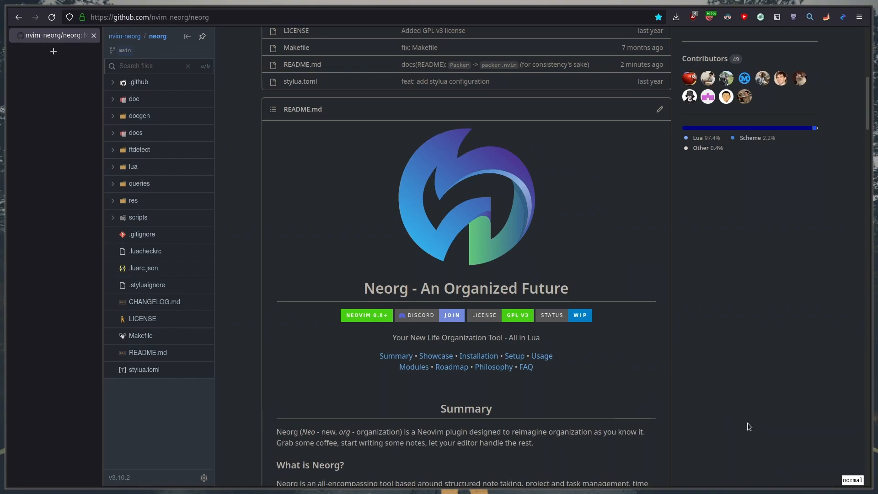
- Reach Installation/Quickstart and expand the lazy.nvim setup snippet
scroll(down, 3)
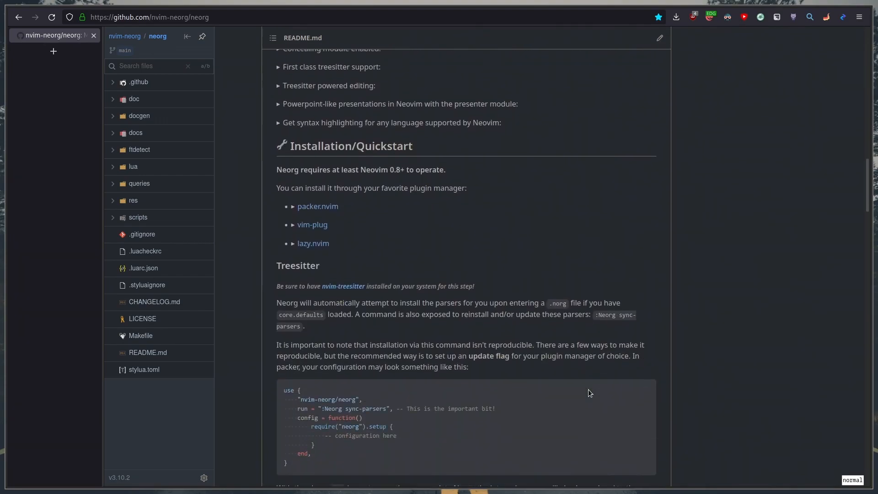
scroll(down, 3)
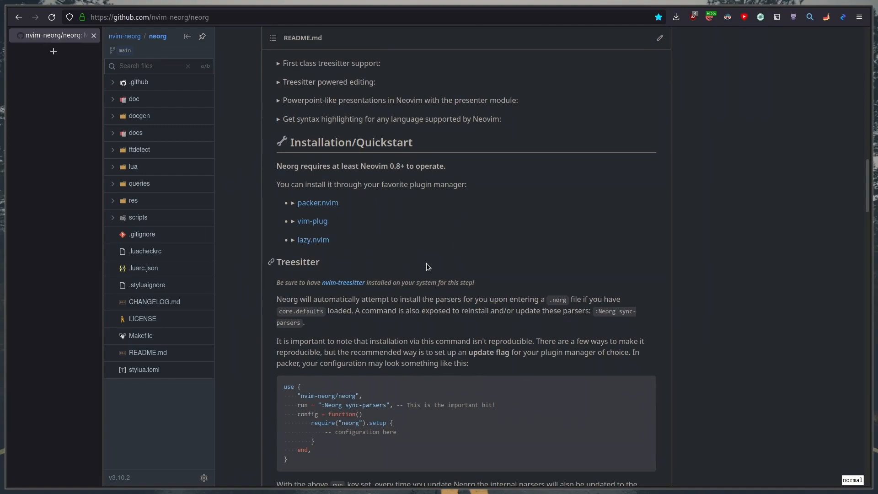
click(293, 240)
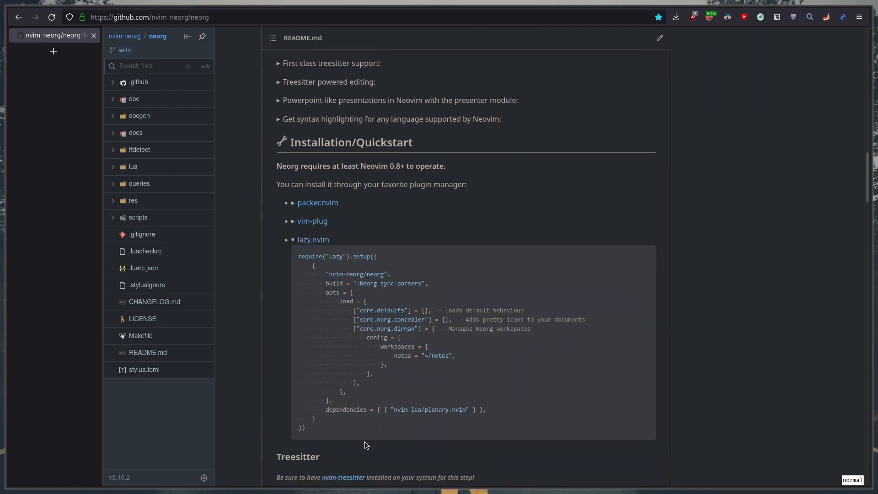
mouse_move(375, 436)
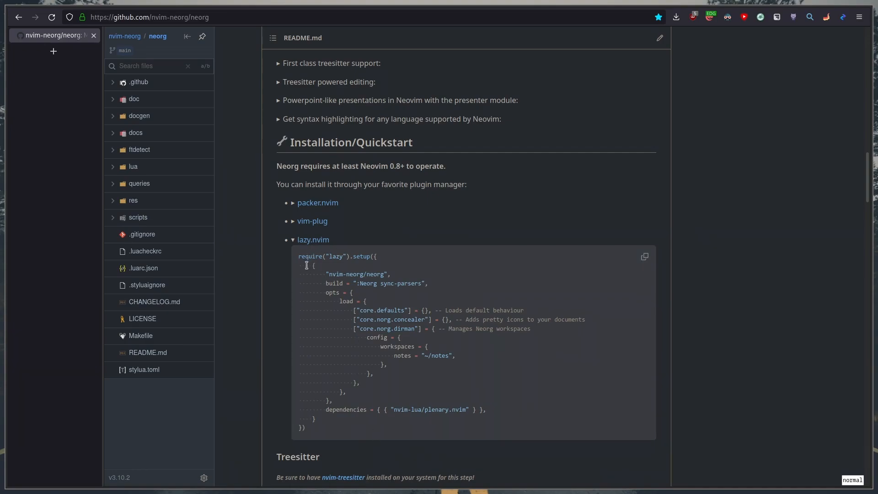
mouse_move(404, 421)
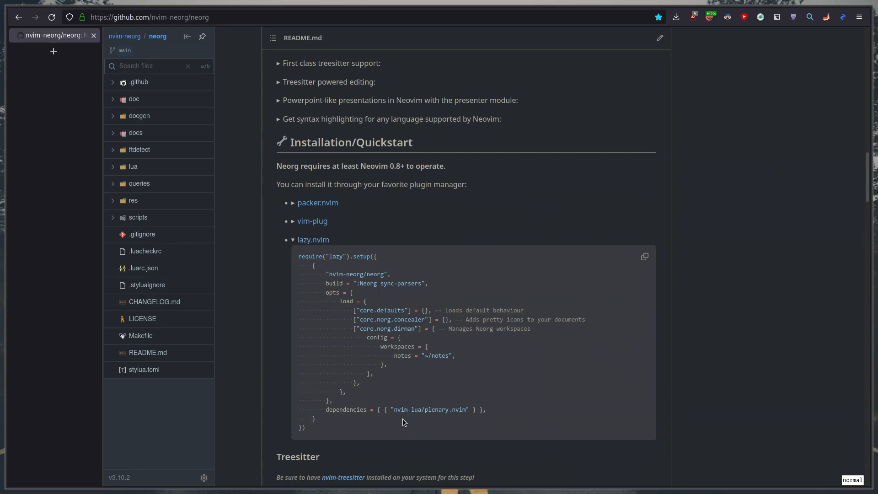
mouse_move(410, 404)
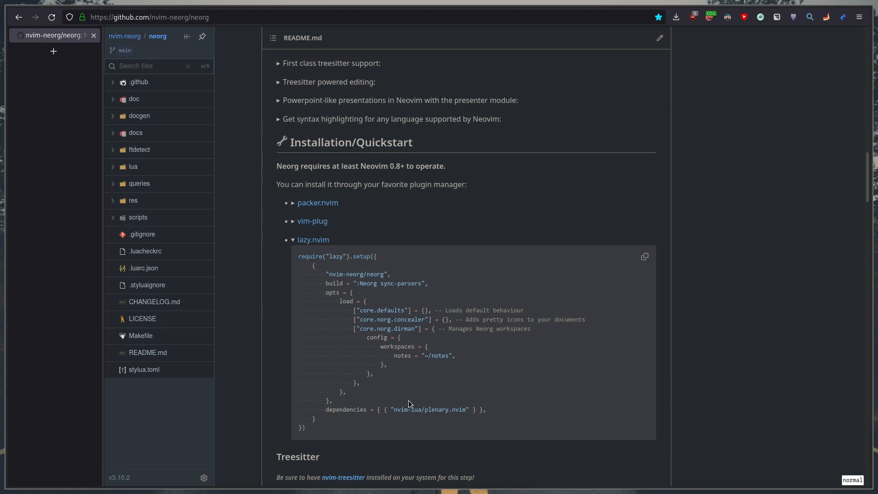
mouse_move(324, 281)
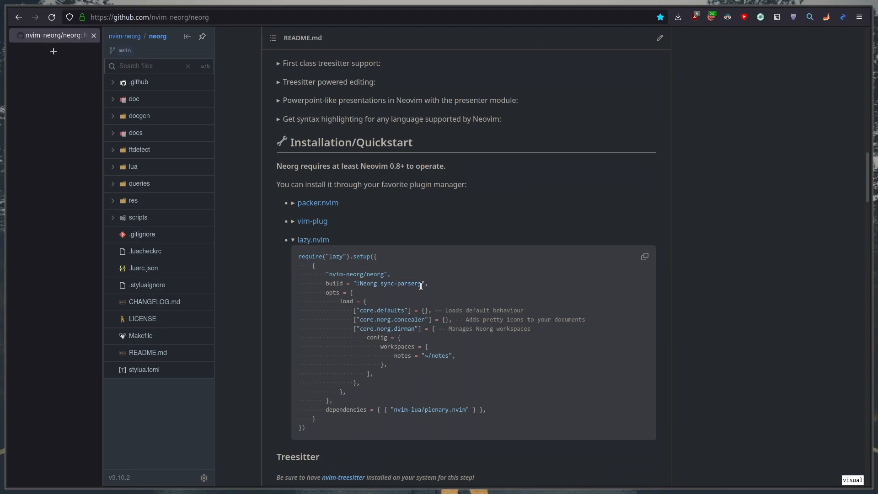
mouse_move(437, 401)
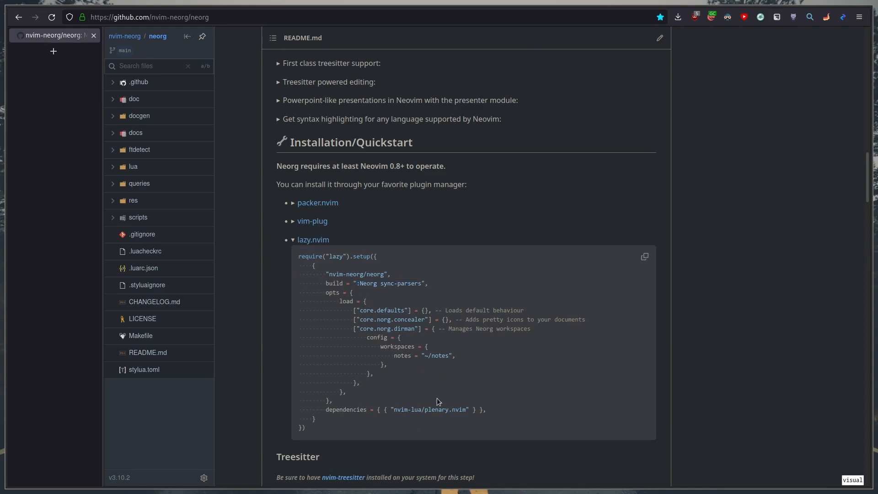
mouse_move(440, 326)
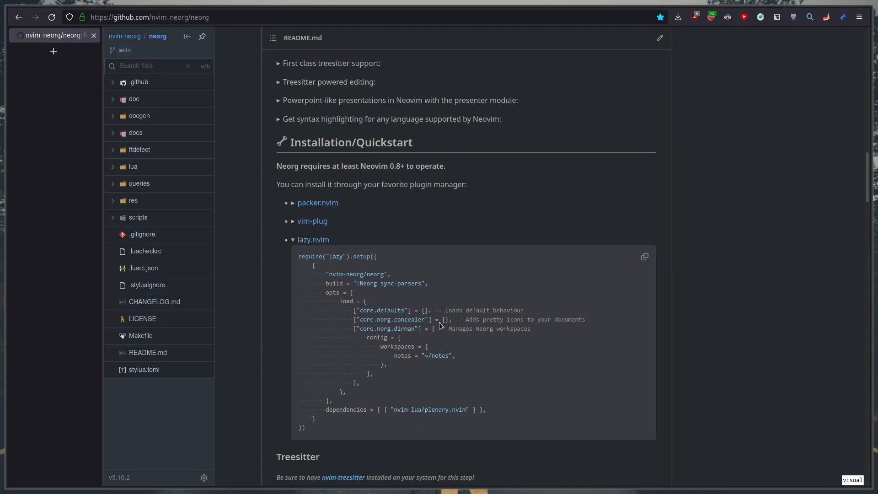
mouse_move(390, 306)
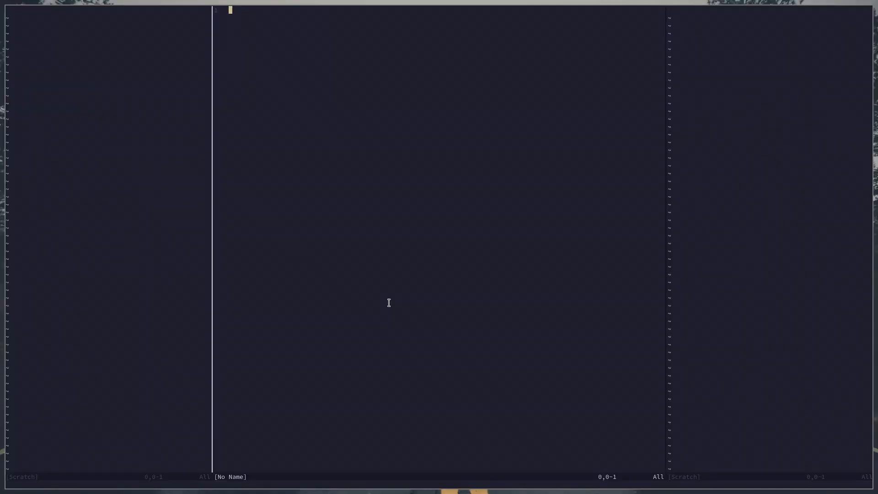
- Run :TSInstall and :Neorg sync-parsers to install the norg Treesitter parser
text(:TSInstall)
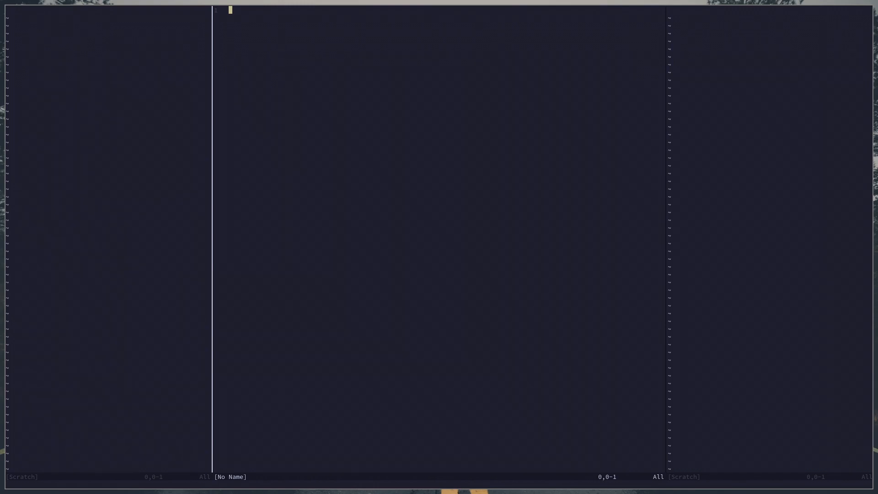
text(:Neorg sync-parsers)
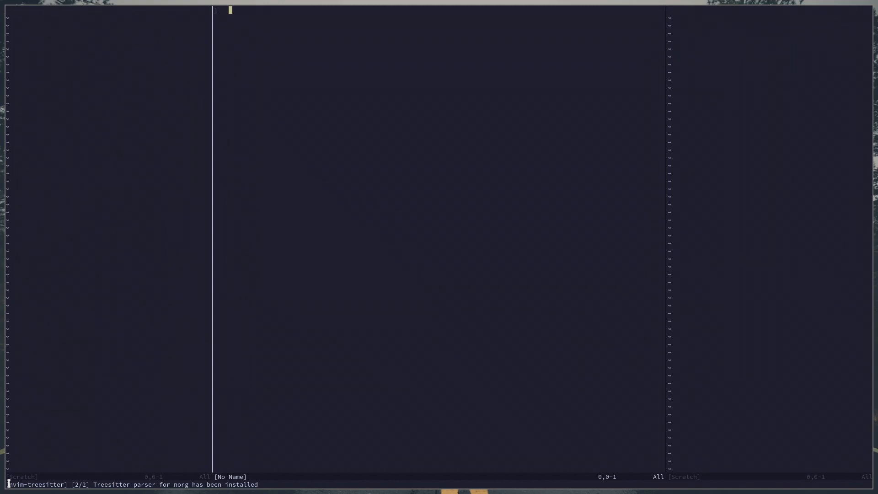
mouse_move(436, 320)
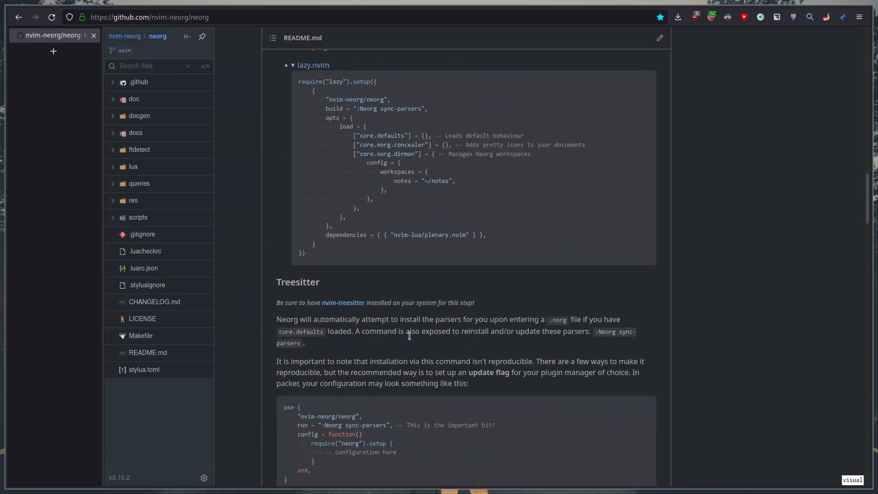
- Read through the README's Treesitter troubleshooting and Setup sections, highlighting a passage
scroll(down, 3)
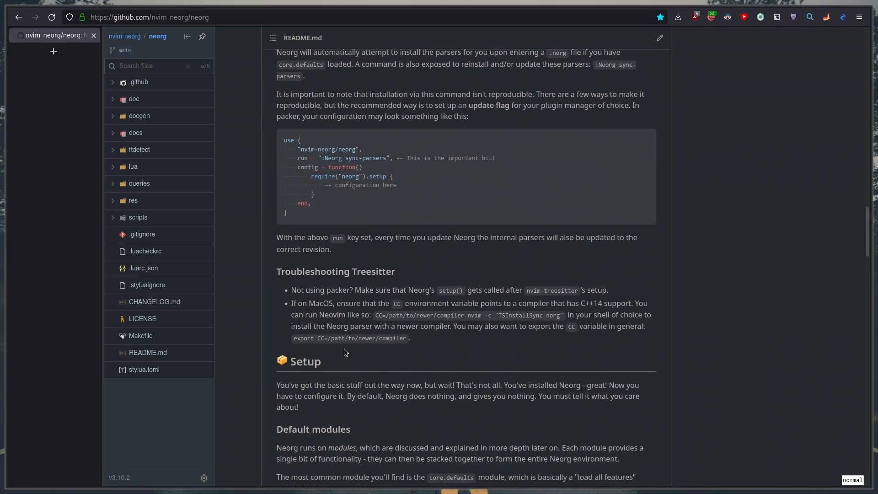
mouse_move(336, 337)
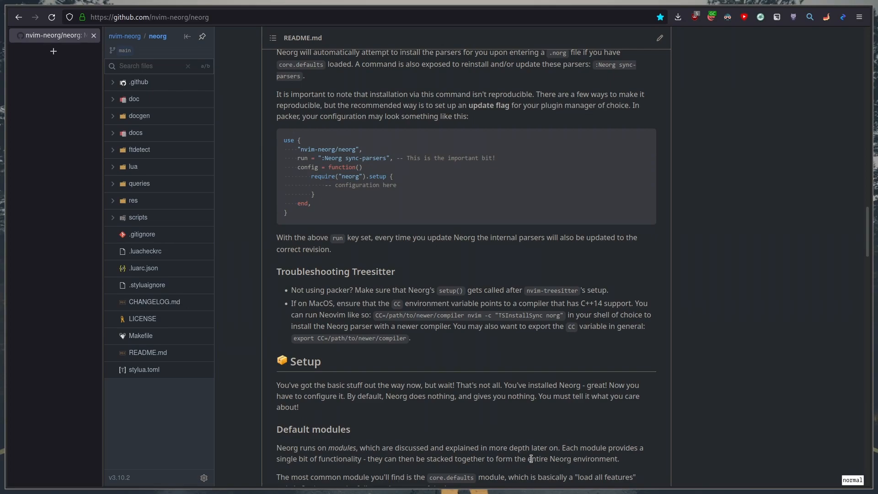
mouse_move(505, 338)
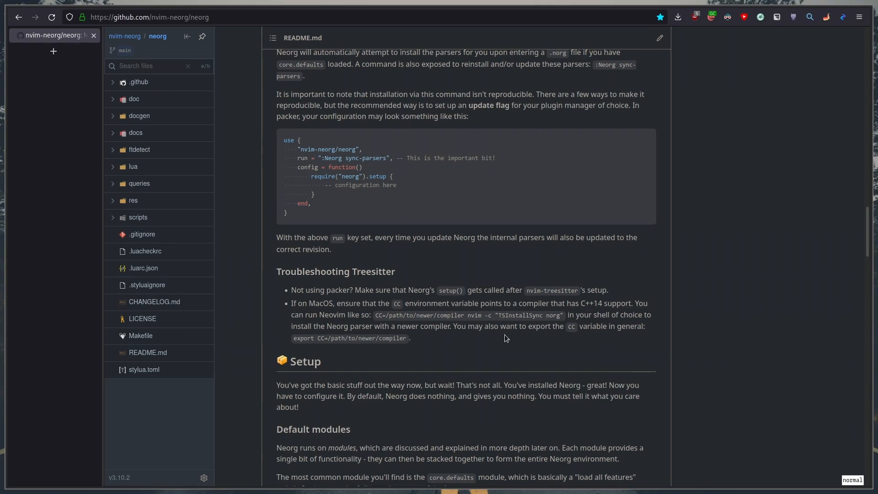
drag(293, 337, 406, 337)
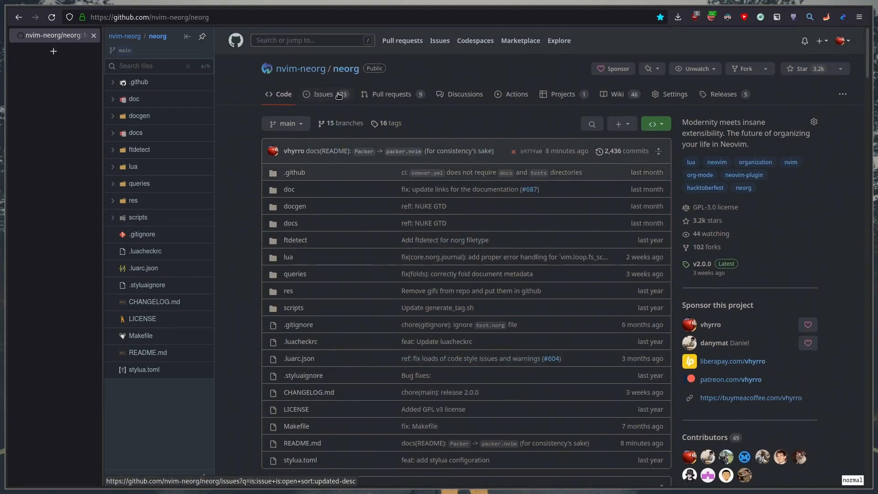
- Show the neorg repository's Issues list
click(323, 94)
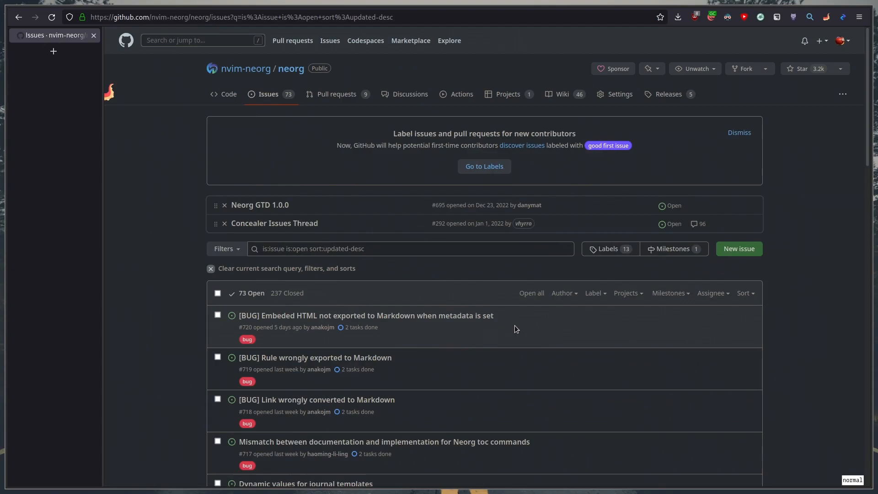
mouse_move(515, 329)
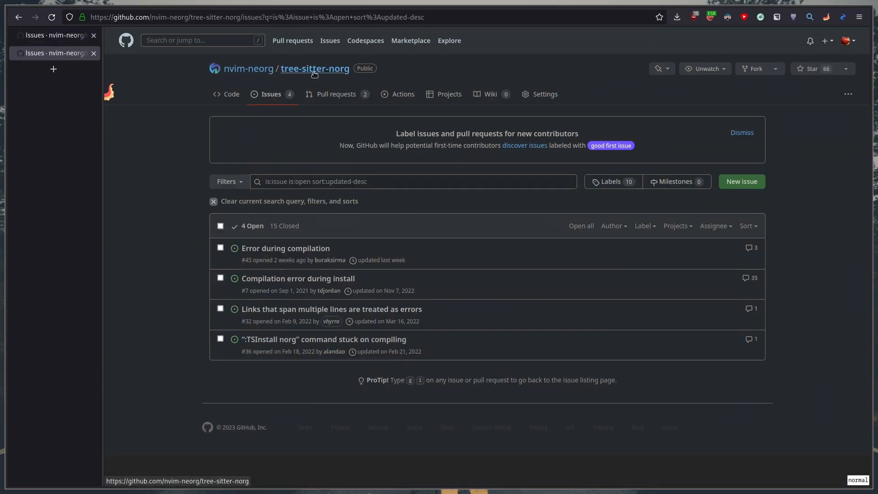
mouse_move(286, 248)
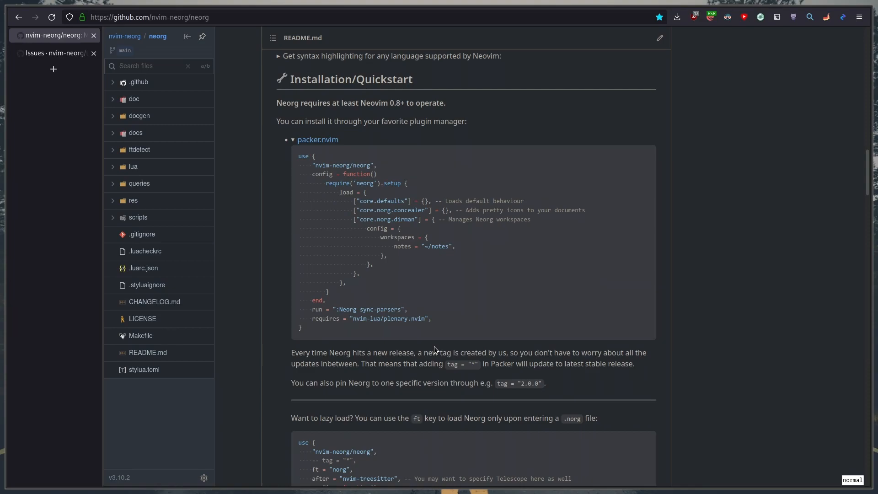
mouse_move(493, 318)
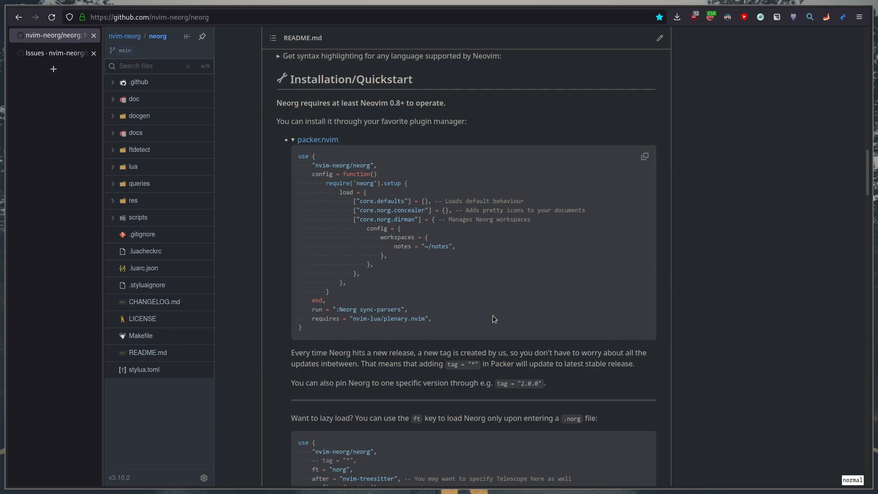
mouse_move(485, 234)
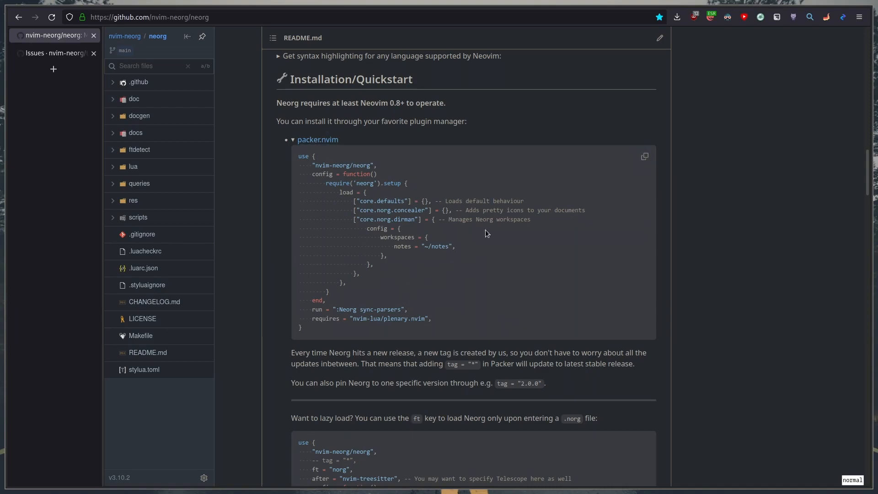
mouse_move(352, 246)
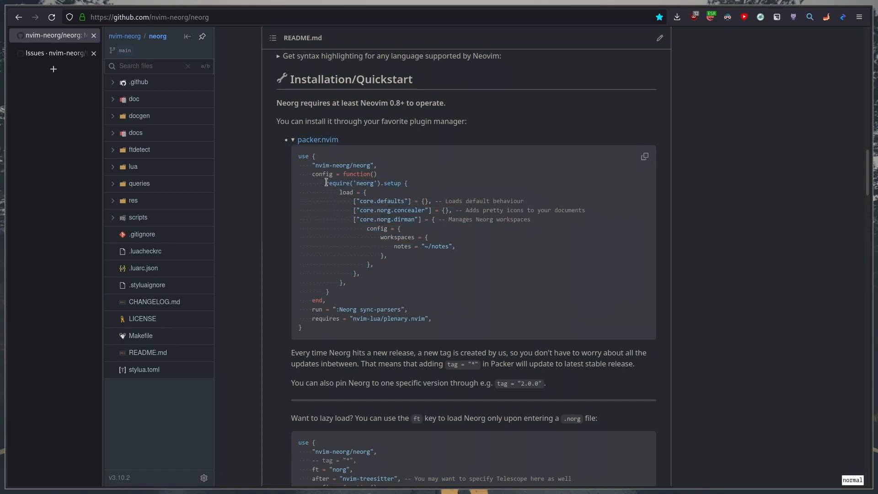
mouse_move(399, 183)
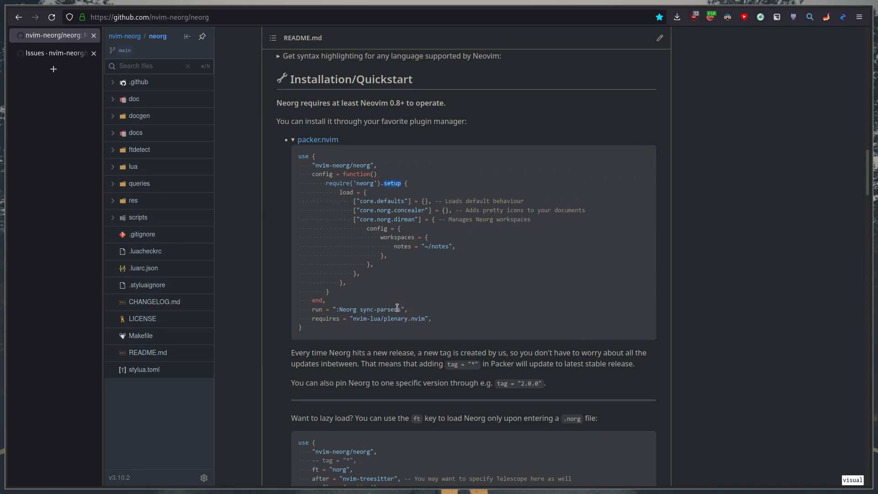
mouse_move(351, 200)
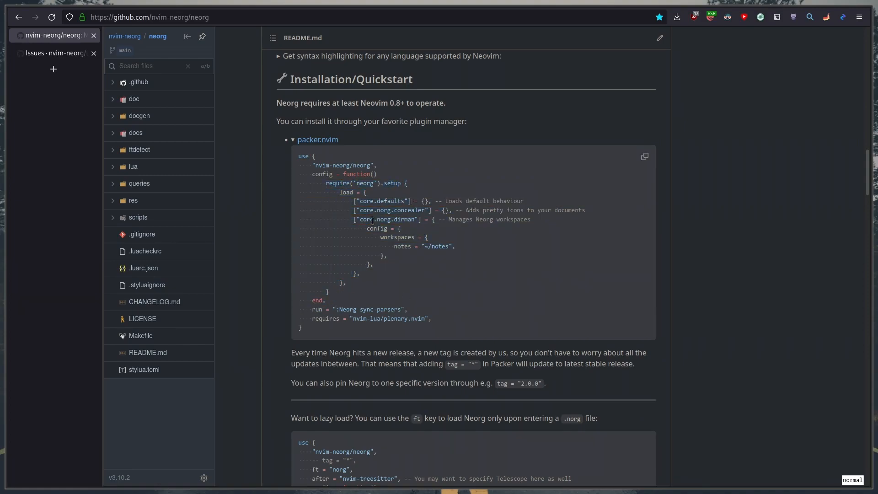
mouse_move(374, 287)
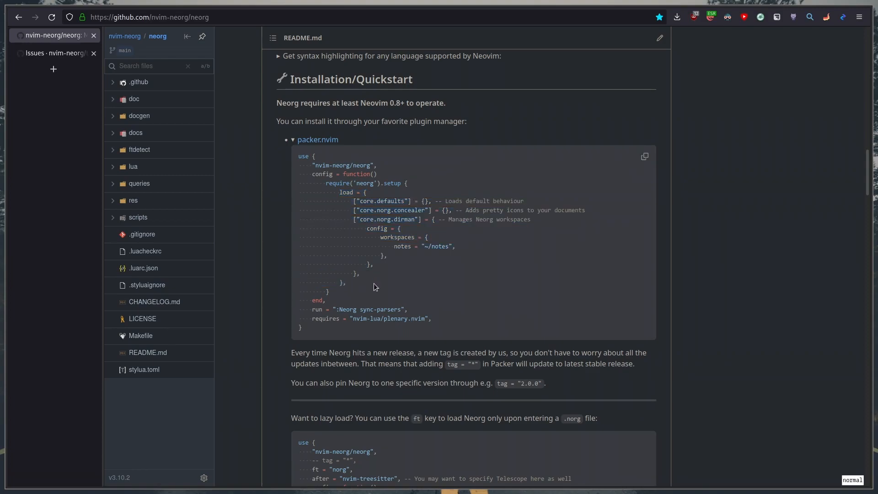
mouse_move(373, 282)
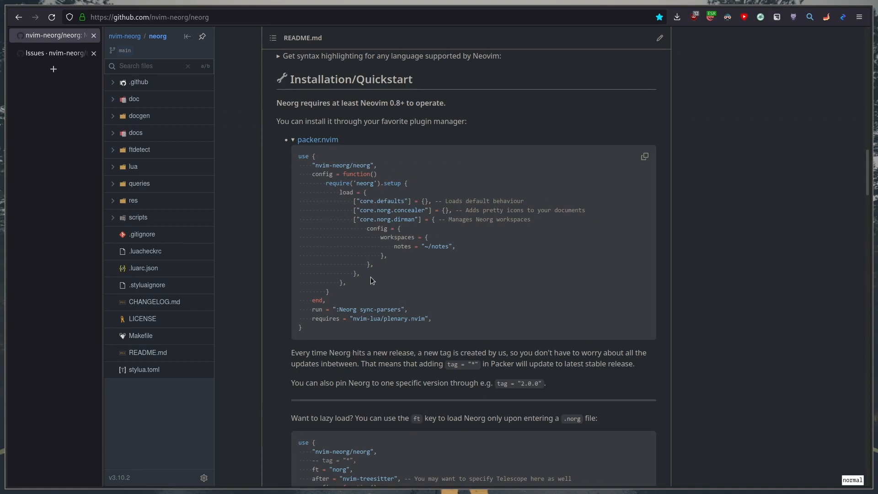
drag(351, 201, 359, 274)
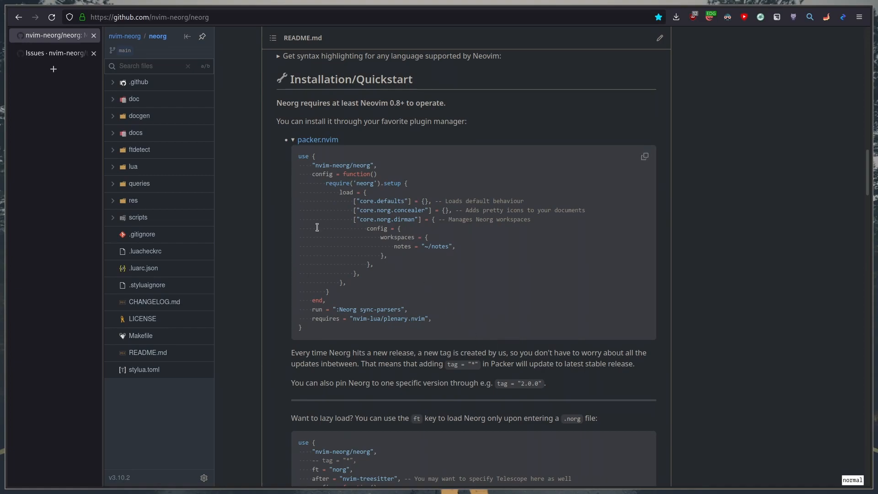
mouse_move(520, 200)
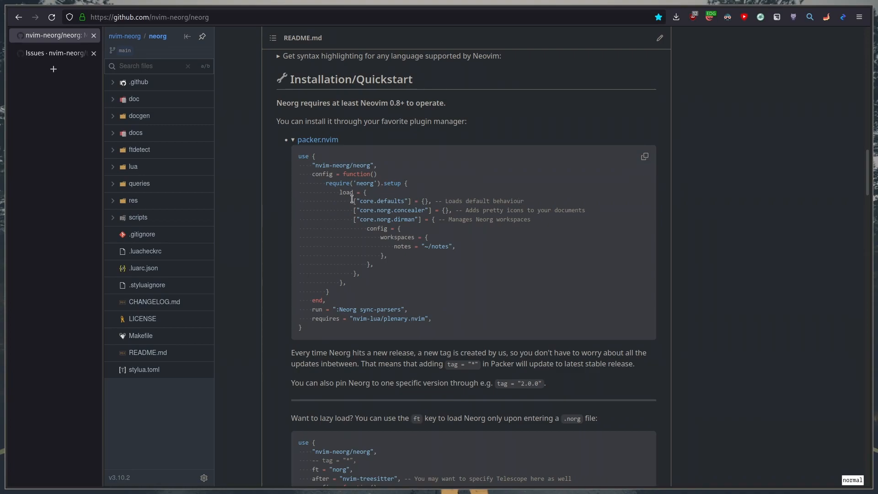
mouse_move(575, 353)
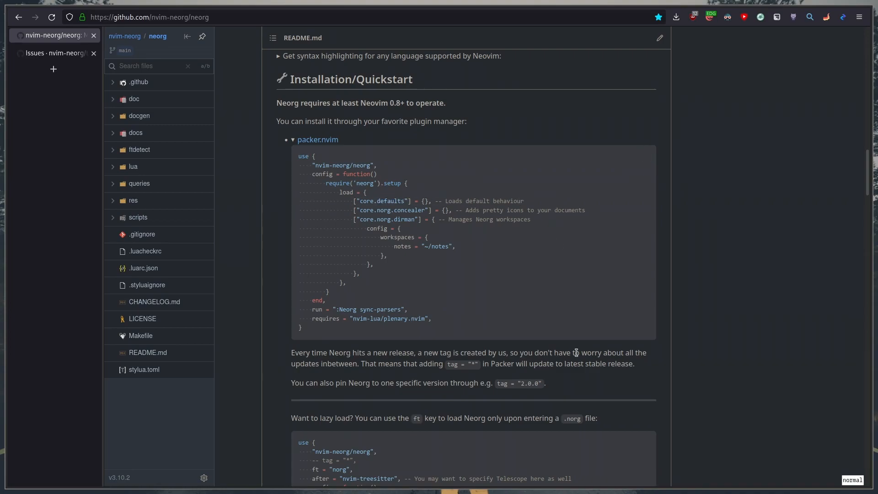
mouse_move(356, 204)
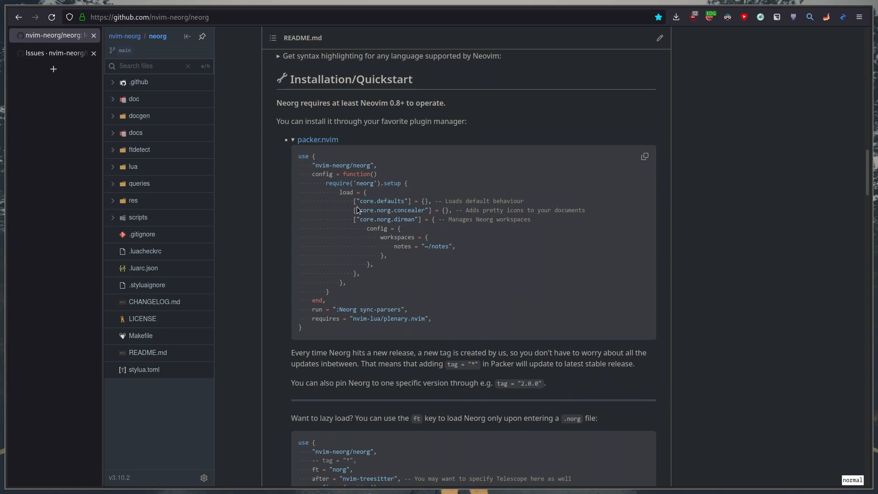
mouse_move(356, 210)
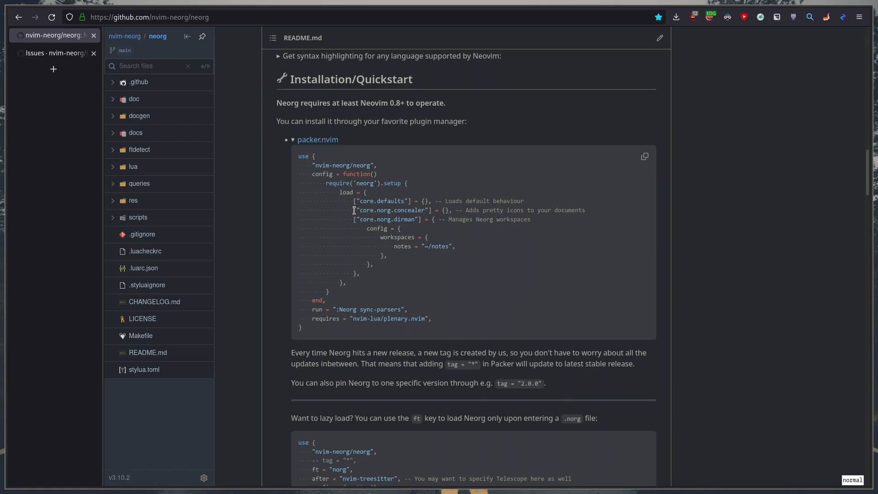
mouse_move(533, 271)
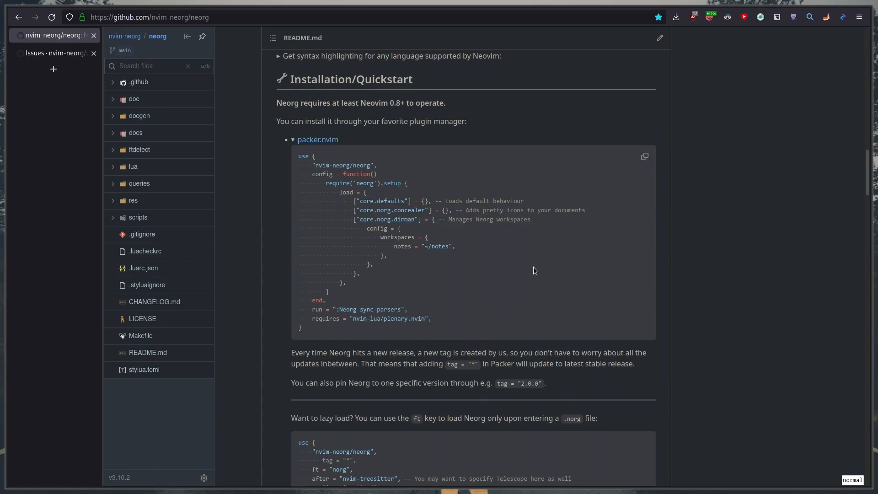
mouse_move(520, 264)
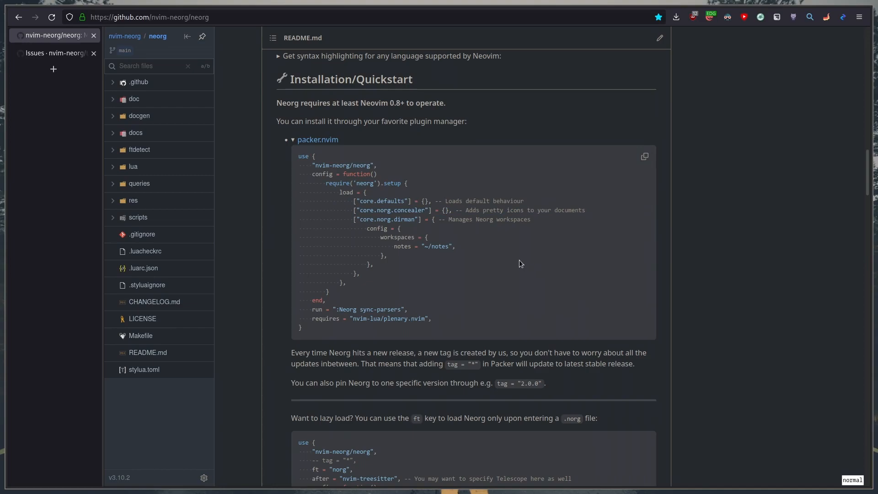
mouse_move(526, 262)
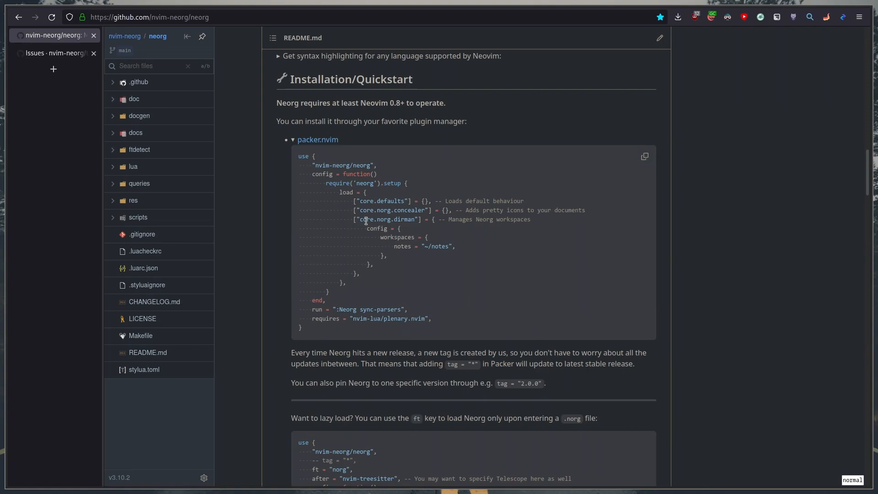
mouse_move(422, 220)
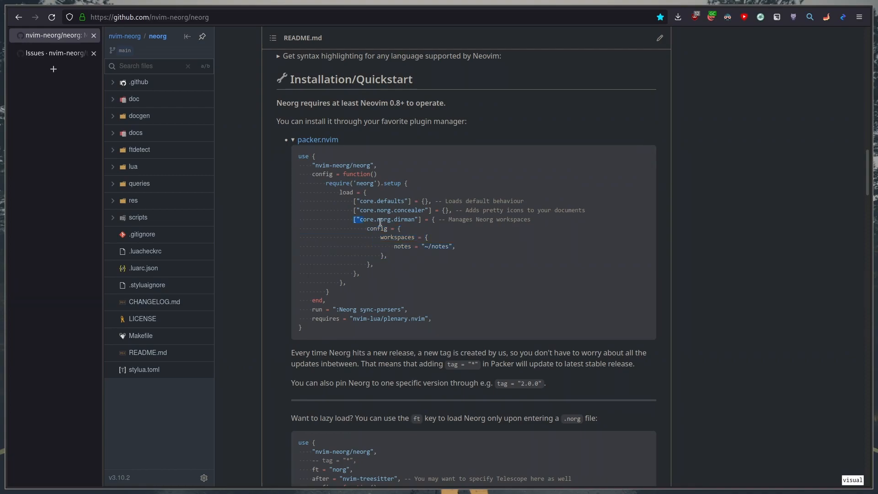
- Highlight parts of the setup() workspace configuration in the README snippet
double_click(386, 219)
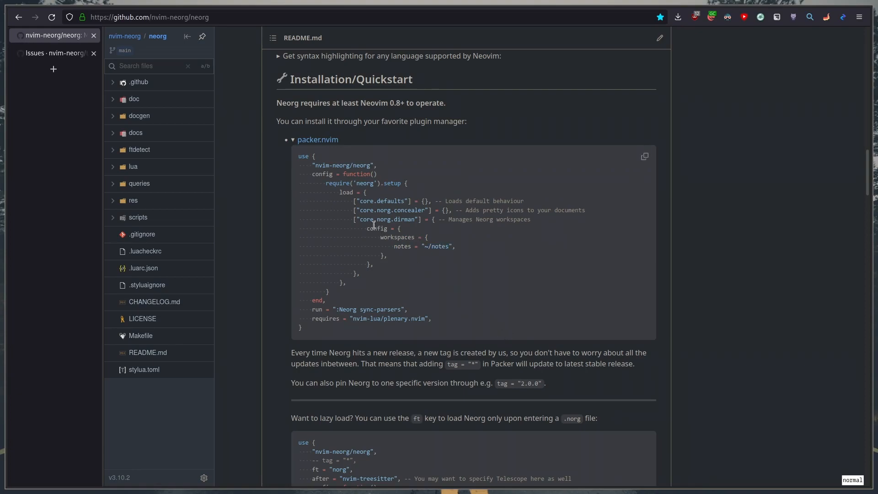
mouse_move(385, 316)
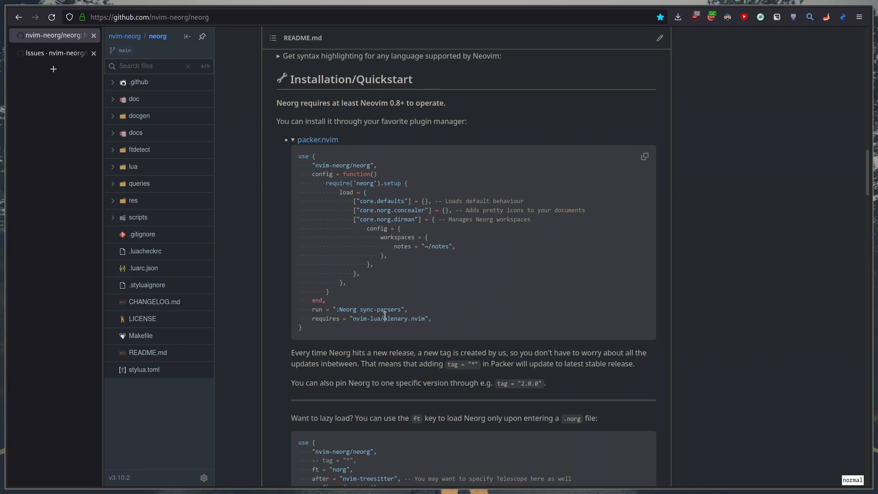
mouse_move(436, 276)
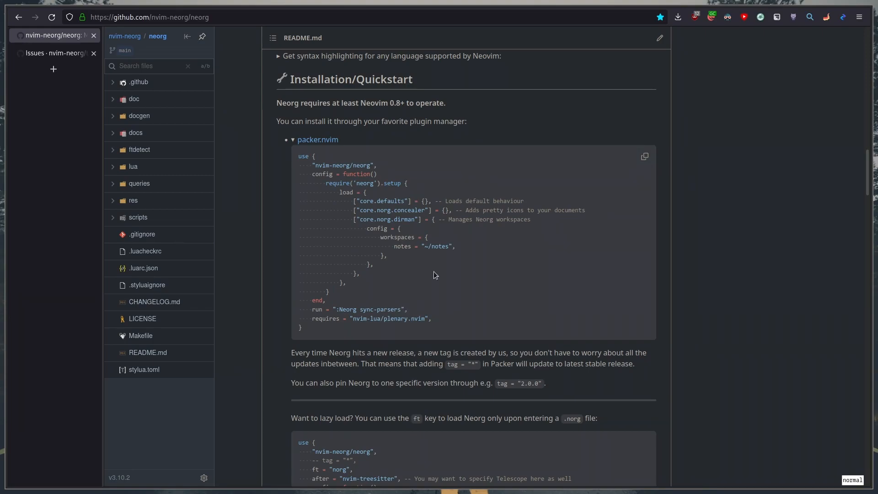
mouse_move(375, 275)
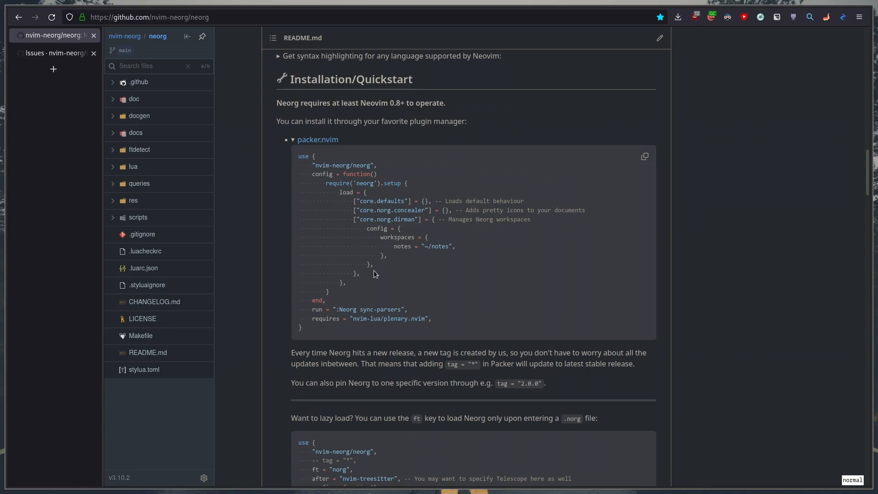
mouse_move(391, 247)
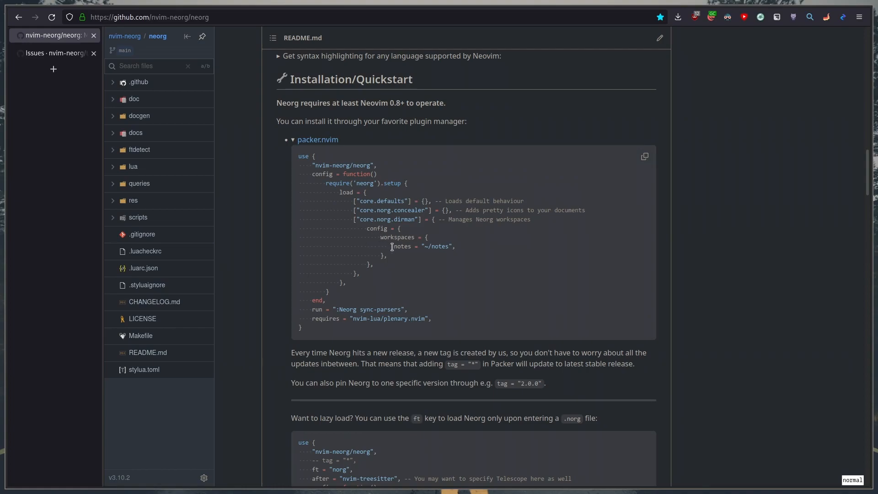
double_click(402, 246)
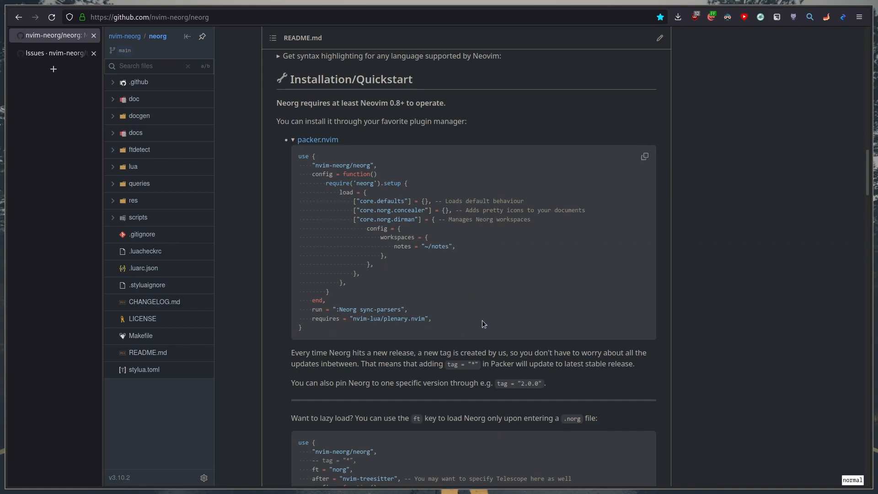
mouse_move(451, 246)
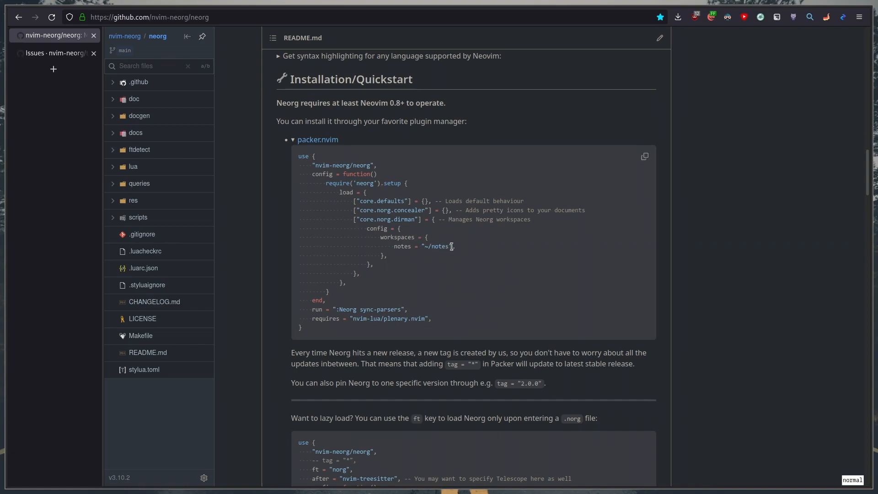
mouse_move(434, 244)
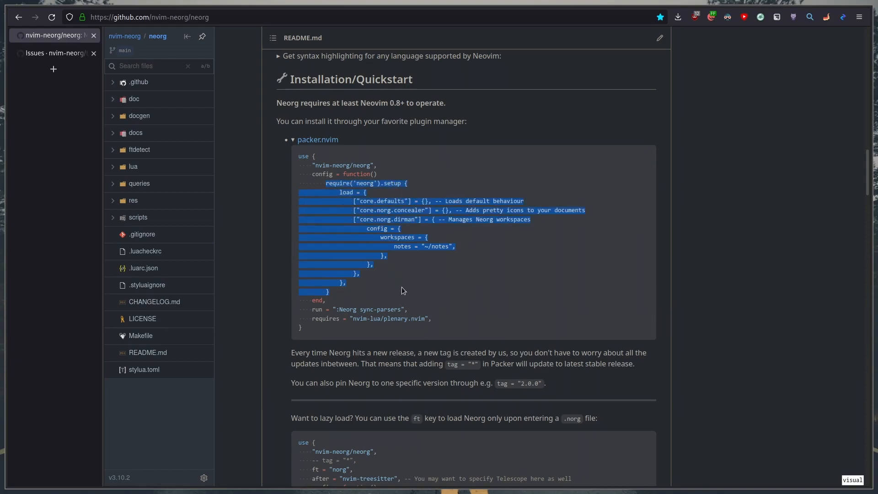
mouse_move(380, 300)
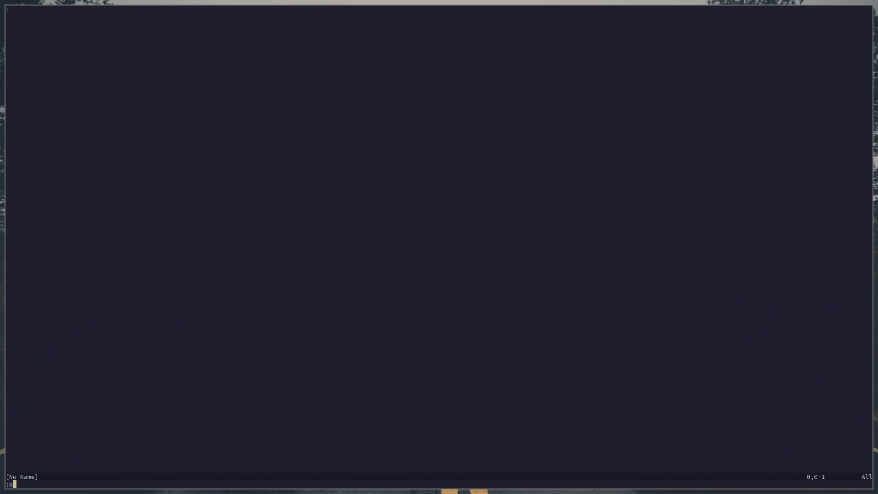
- Enter the :Neorg workspace command so main and default appear as completions
text(eorg w)
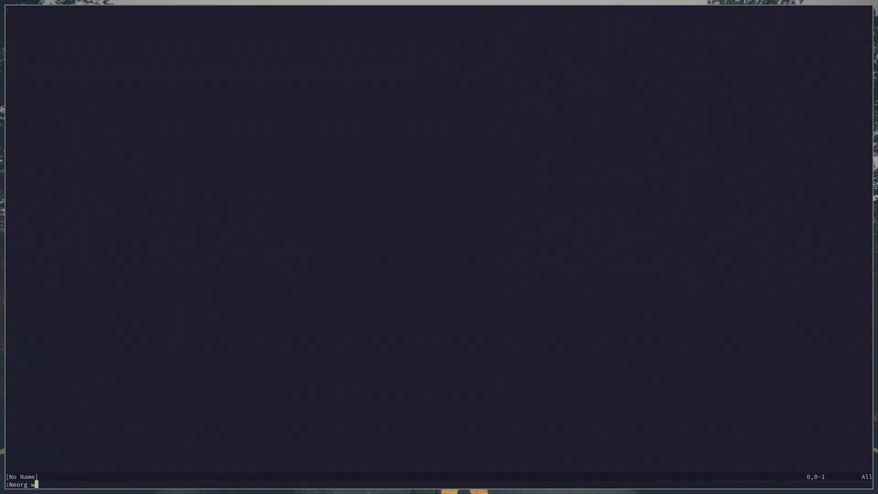
text(orkspace main)
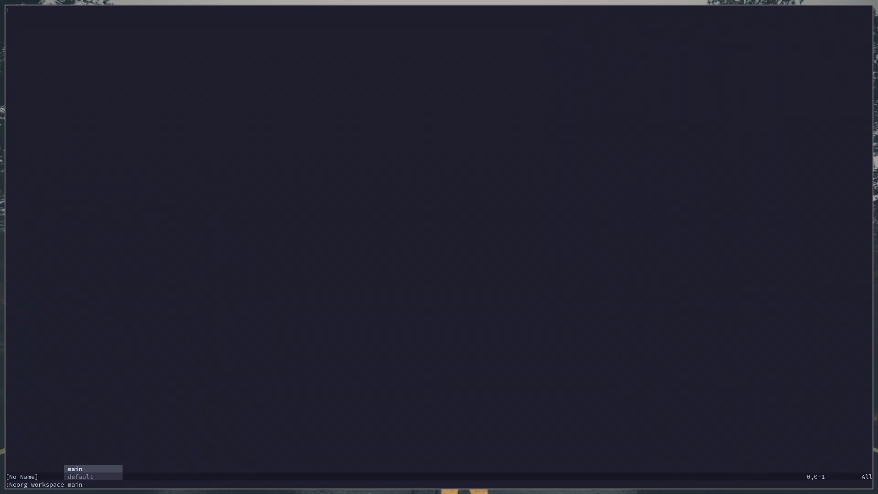
- Choose the main workspace, opening ~/neorg/index.norg with its Hello World heading
click(74, 468)
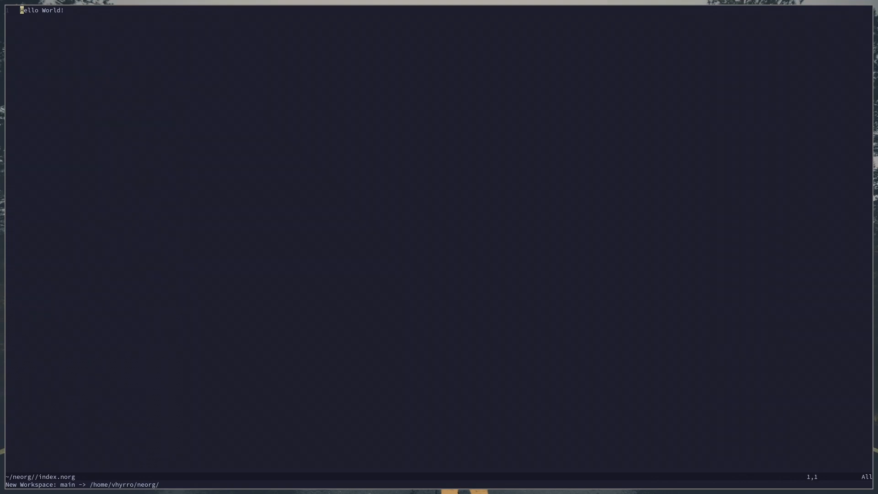
mouse_move(148, 186)
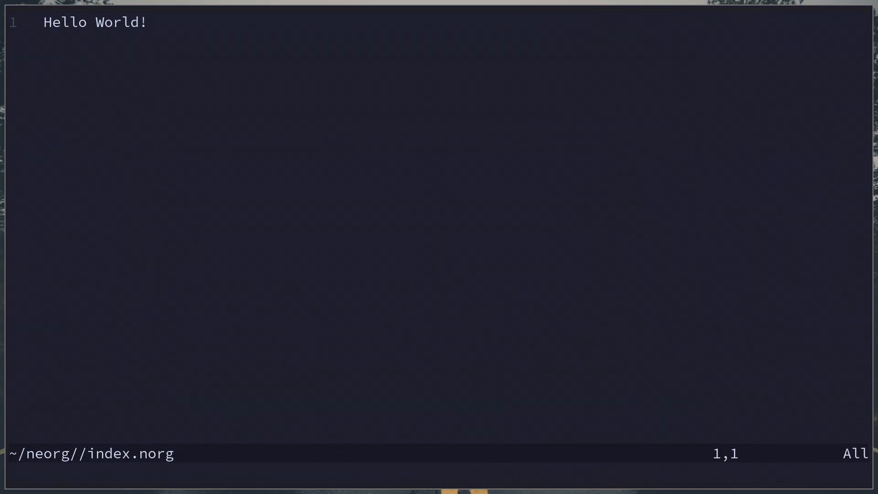
- Replace the Hello World! line with 'This is my first note in Neorg!'
key(V)
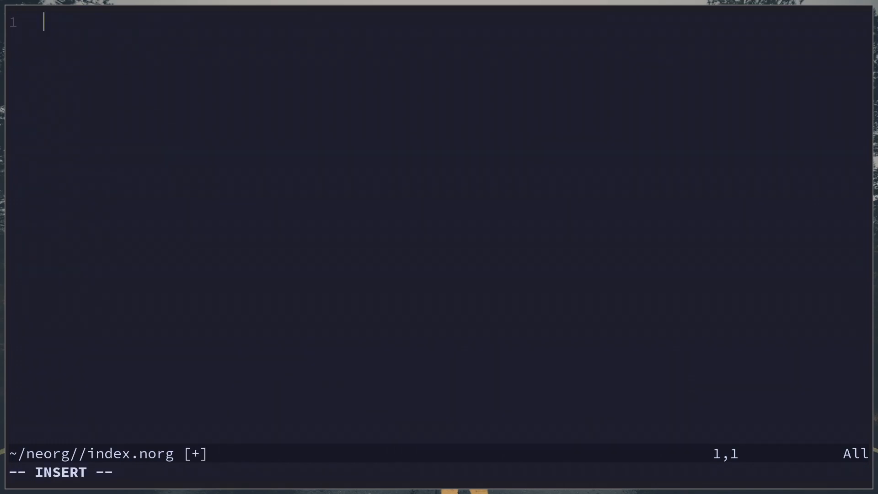
text(This is my first note)
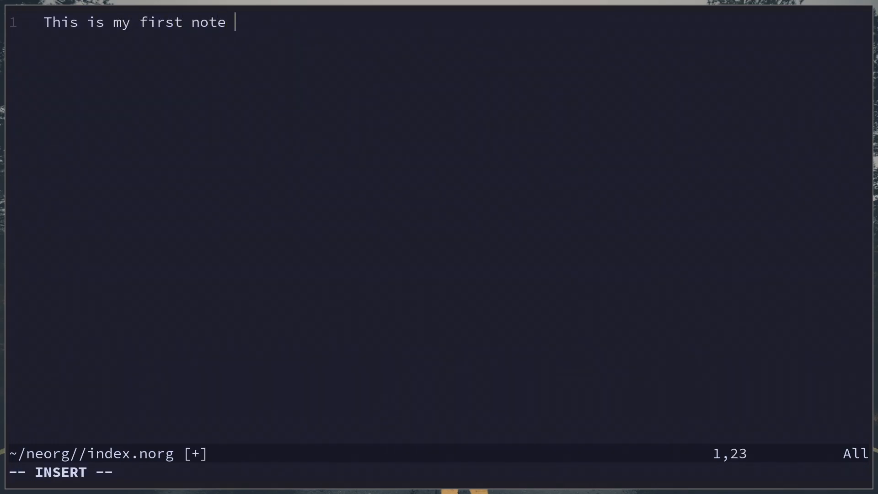
text(in Neorg!)
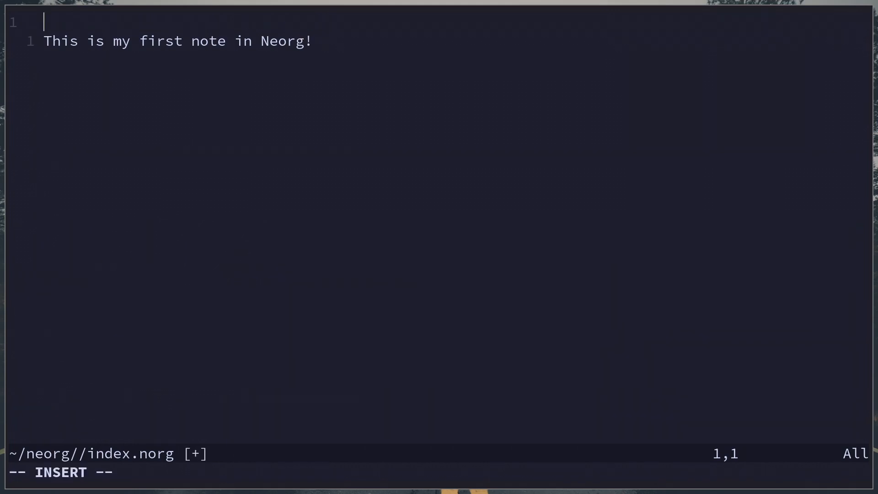
- Add an '* Initial Note' heading above the note line
text(*)
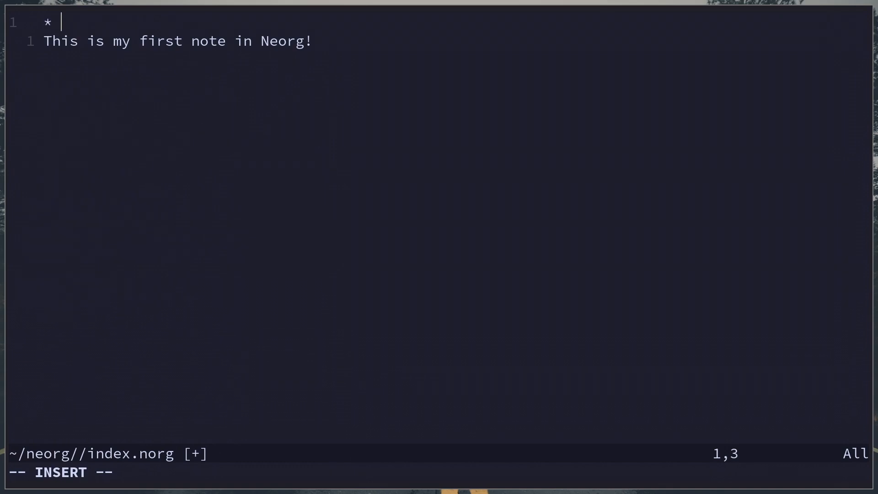
text(Initial Not)
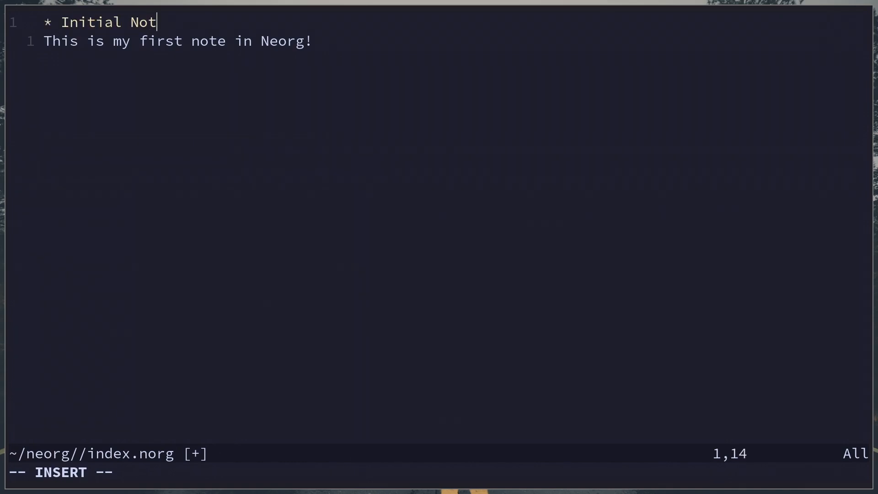
text(e)
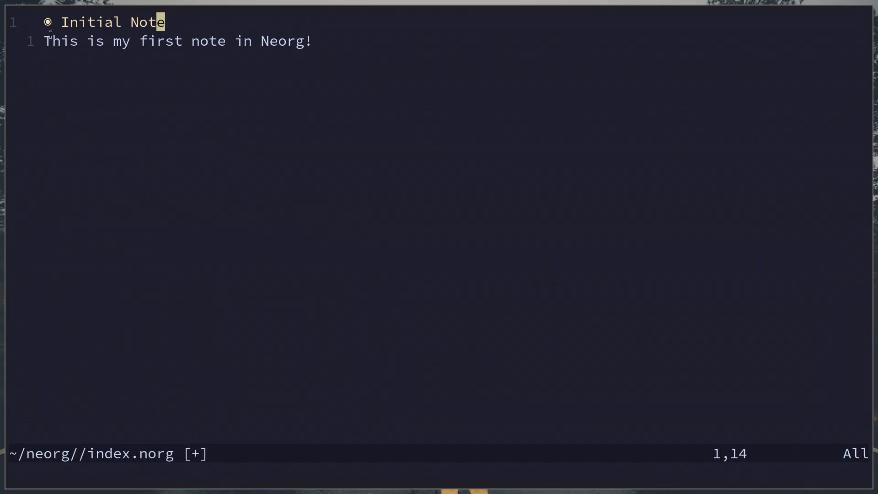
mouse_move(221, 324)
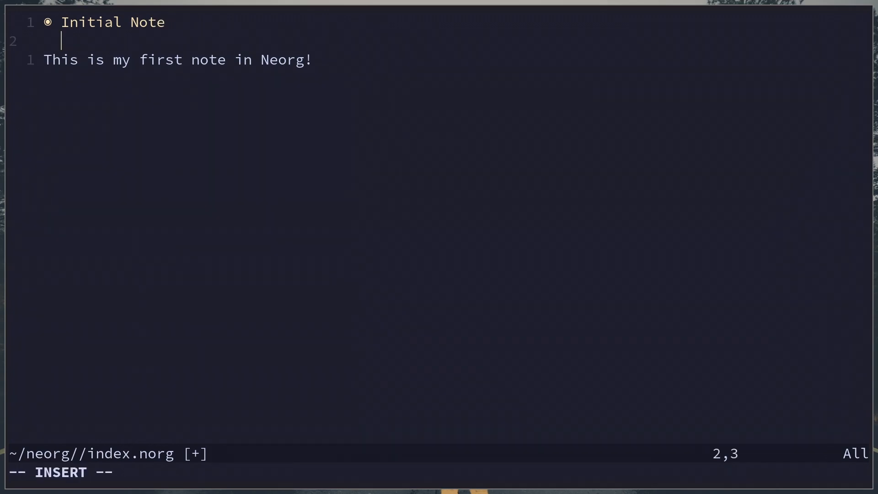
- Write a '*** Heading' line as the note's new heading content
text(*** Heading)
click(106, 22)
text(* History)
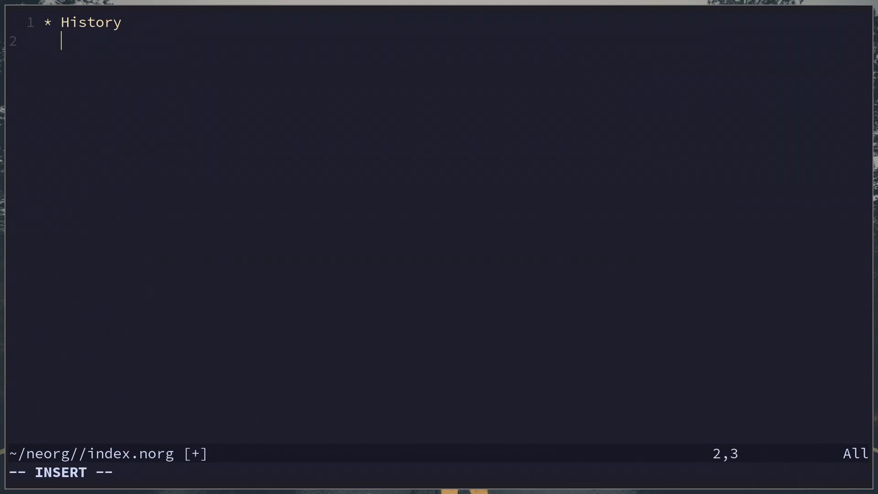
- Add a '** WWII' subheading under History with a '*** Soviet Union' heading beneath it
text(**)
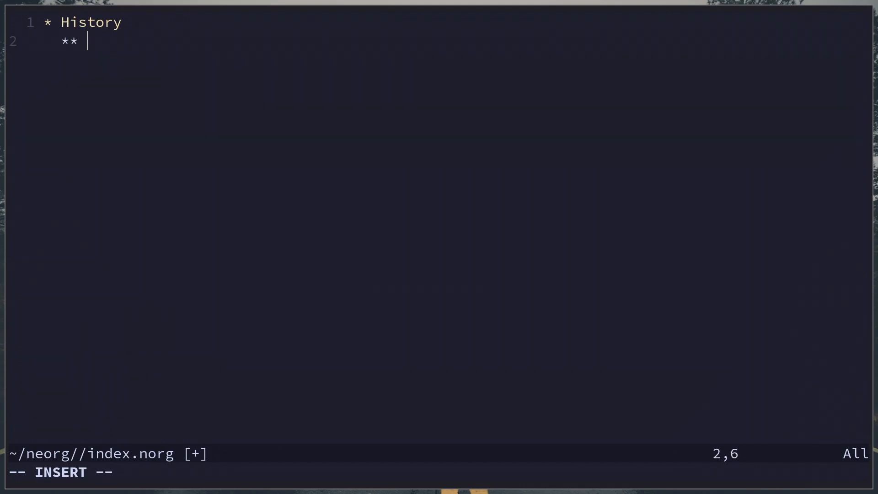
text(WWII)
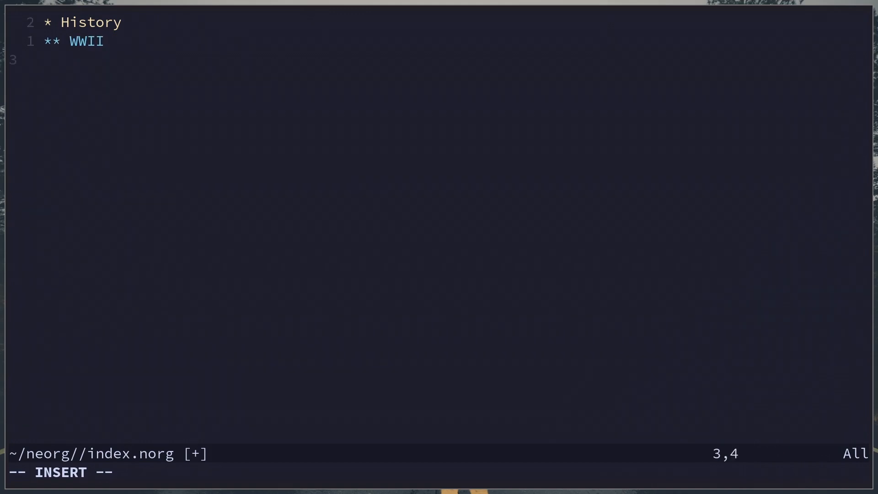
text(***)
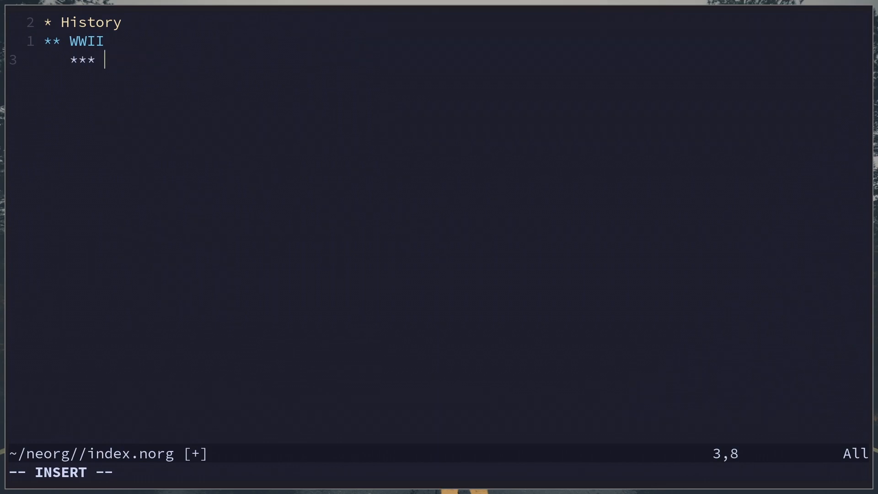
text(Soviet Union)
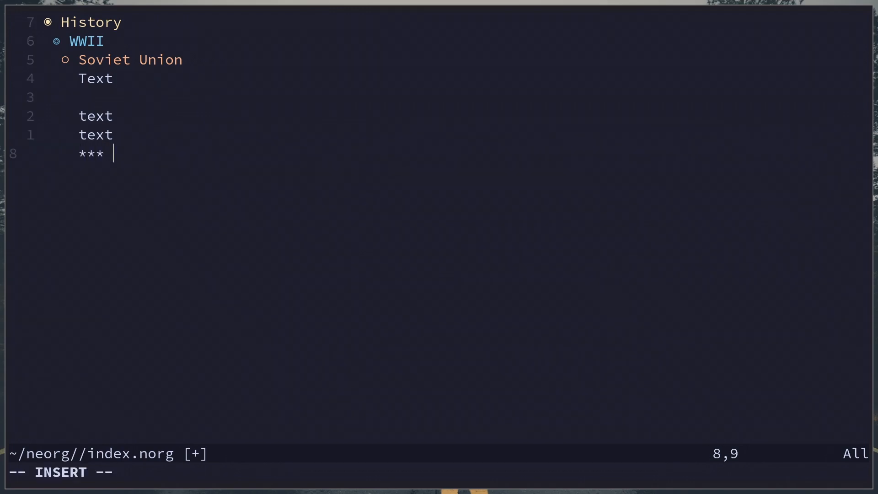
- Add a '*** Germany' subheading below the Soviet Union placeholder text
text(G)
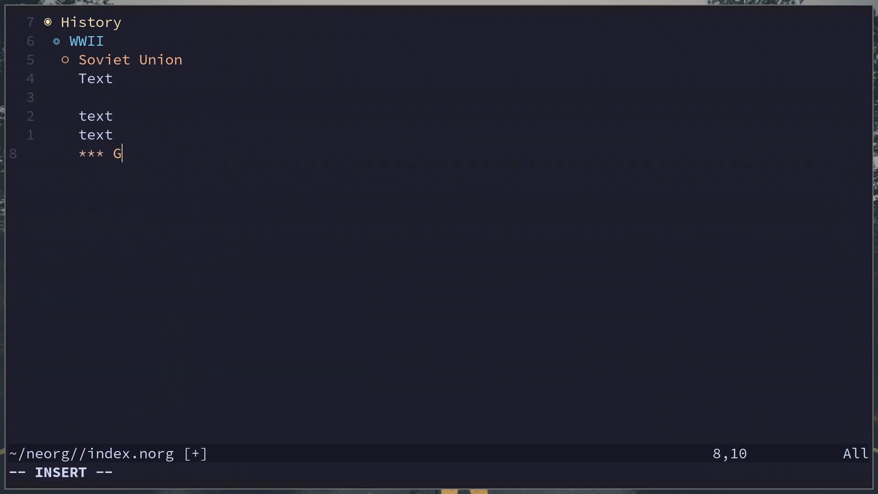
text(ermany)
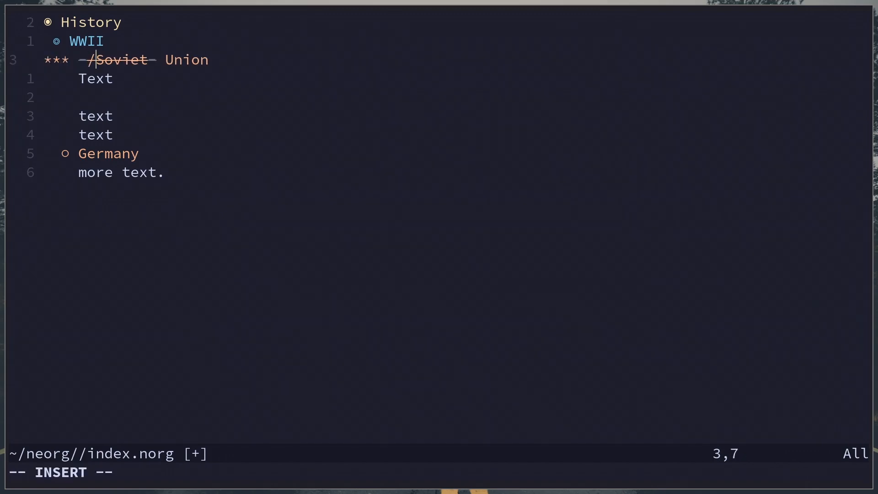
- Wrap the word 'text' in * for bold and start an editor command to save
text(*)
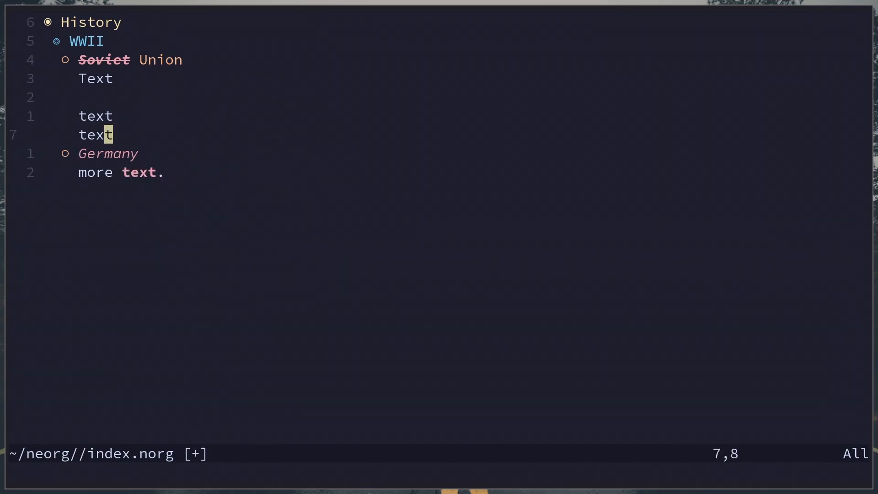
key(:)
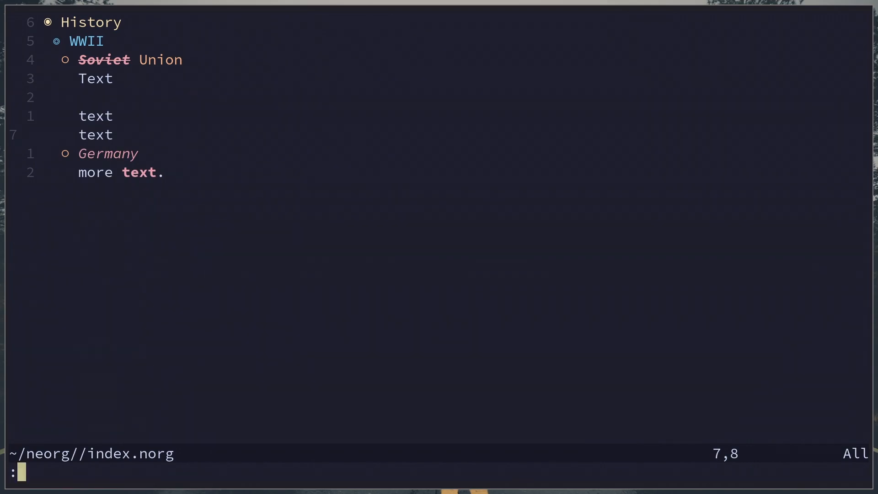
- Run ':Neorg workspace main' to switch Neorg to the main workspace
text(Neorg workspace)
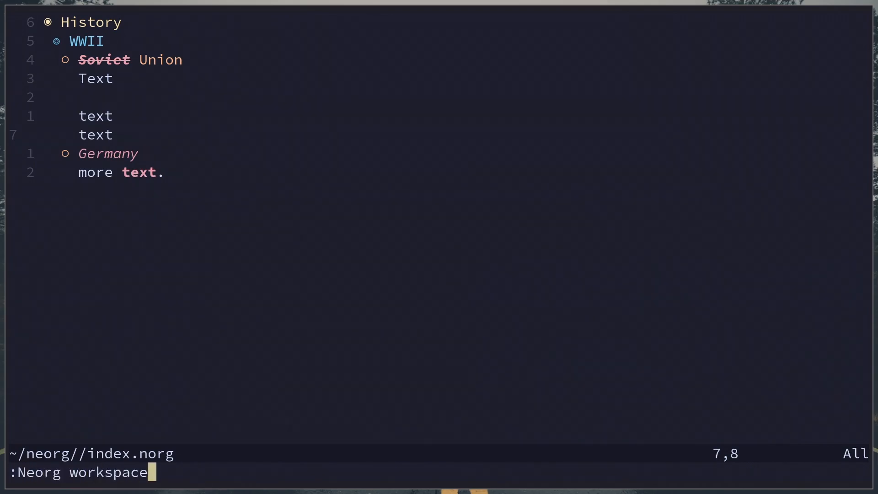
text(main)
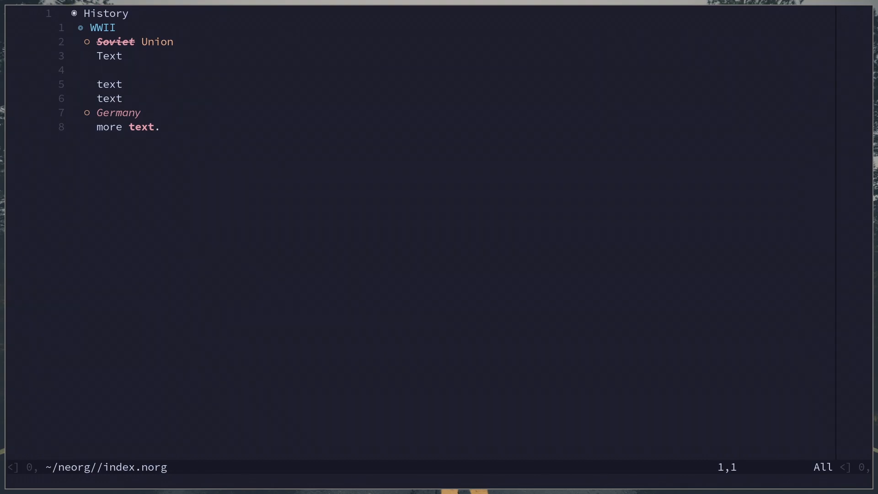
- Look up ':help <LocalLeader>' and dismiss it before using the new-note keybinding
text(:help <Lo)
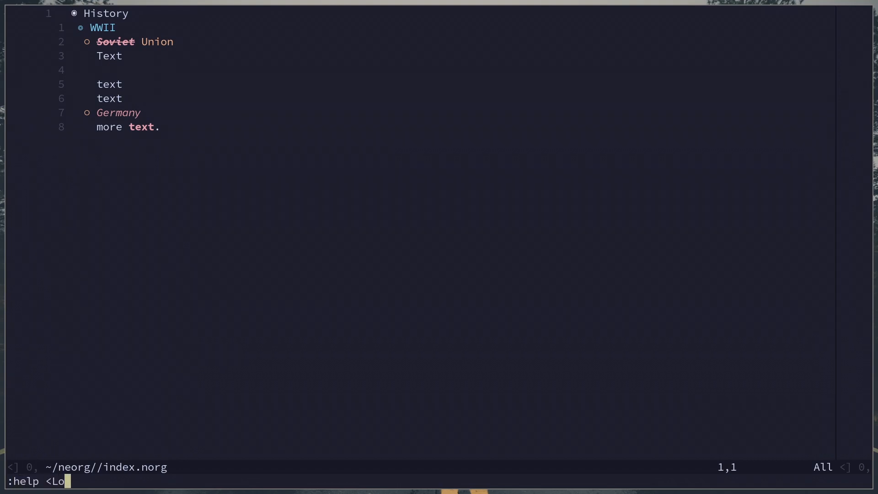
text(calLeader>)
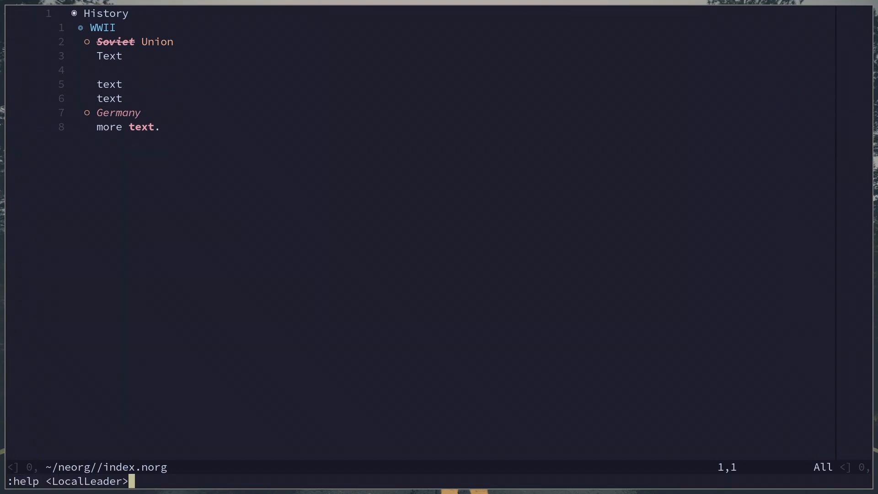
key(Escape)
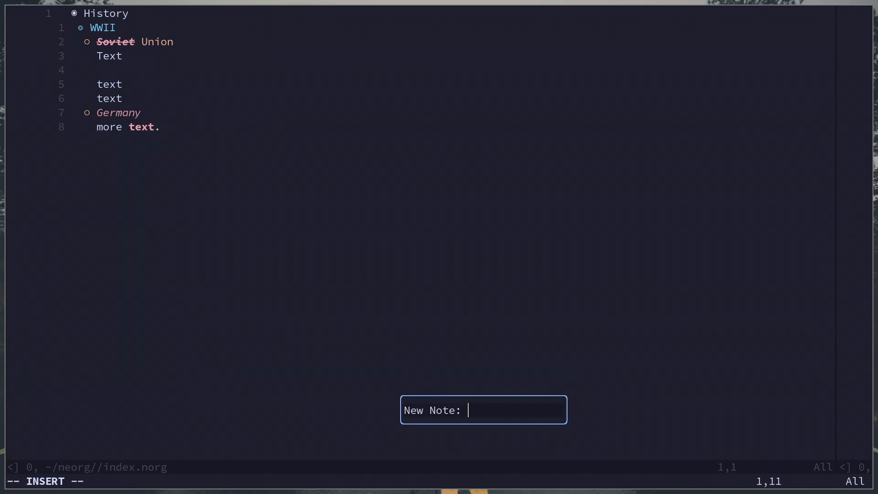
- Name the new note 'history' so it is written to ~/neorg/history.norg
text(histo)
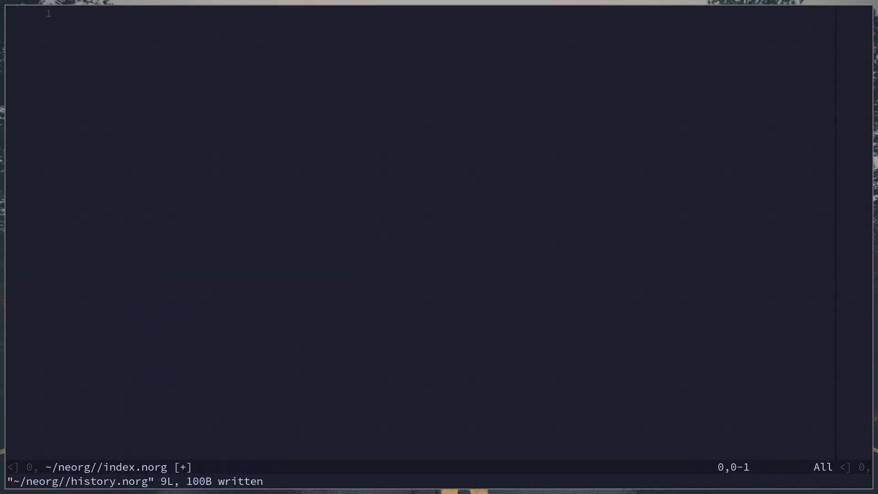
- Add a '* Notes' heading to index.norg with a '- {:history:}' link item
text(*)
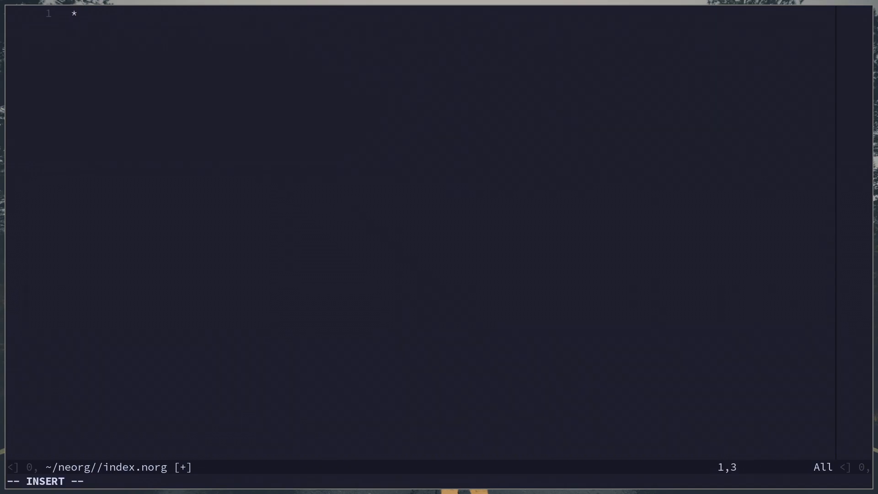
text(Notes)
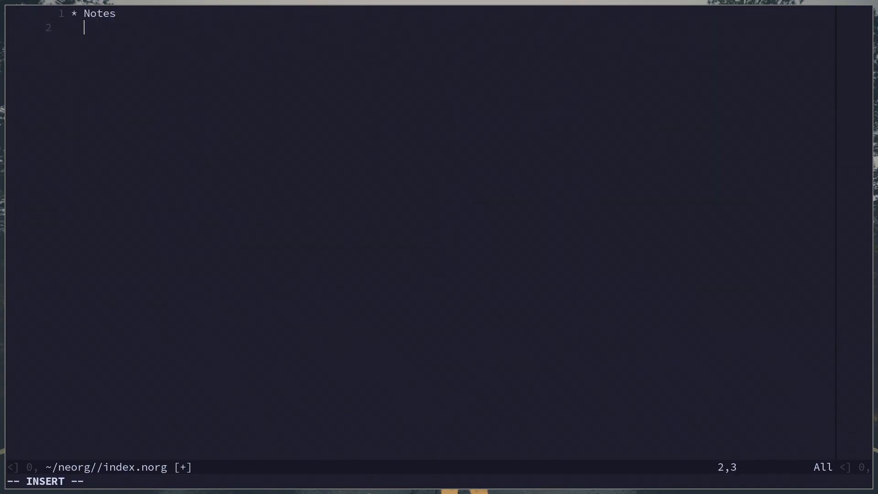
text(-)
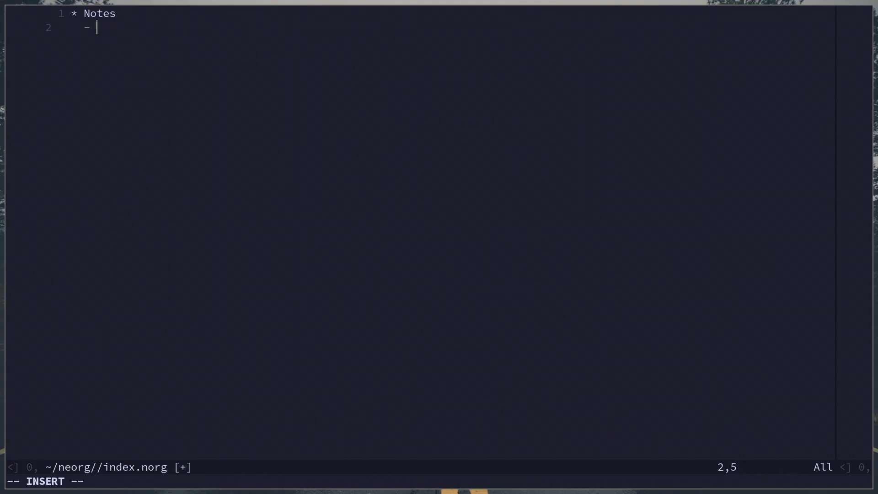
text({)
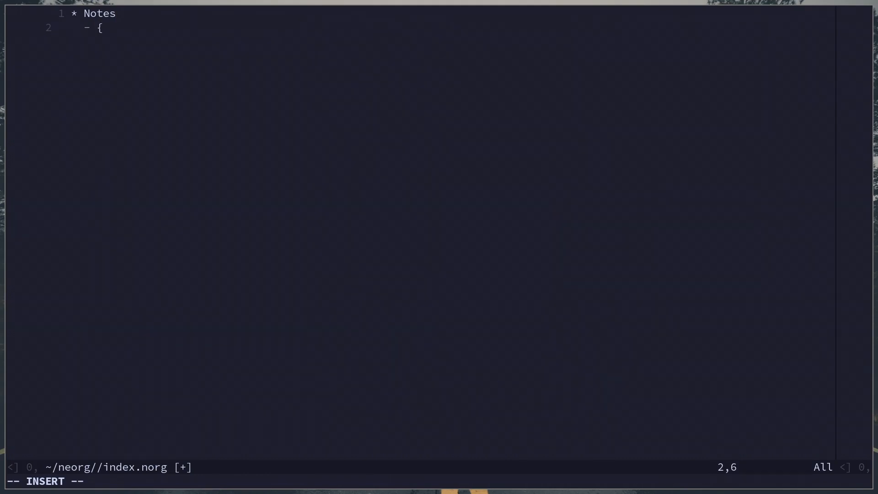
text(})
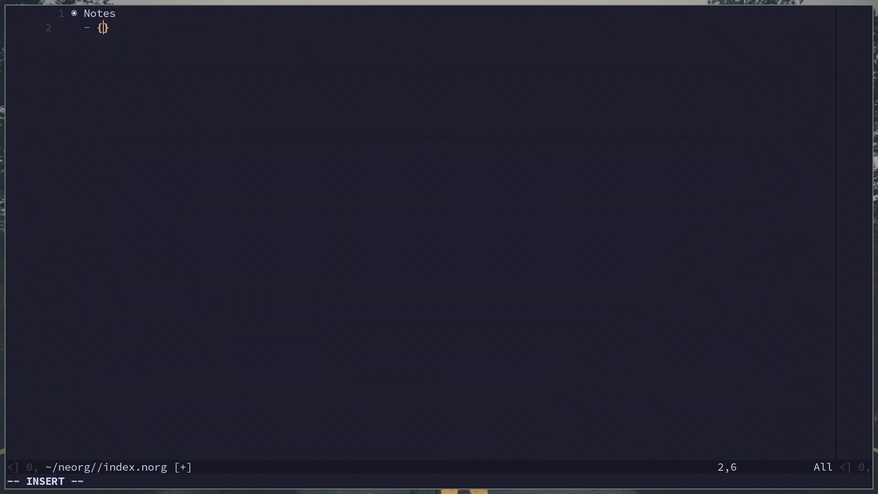
text(:hist)
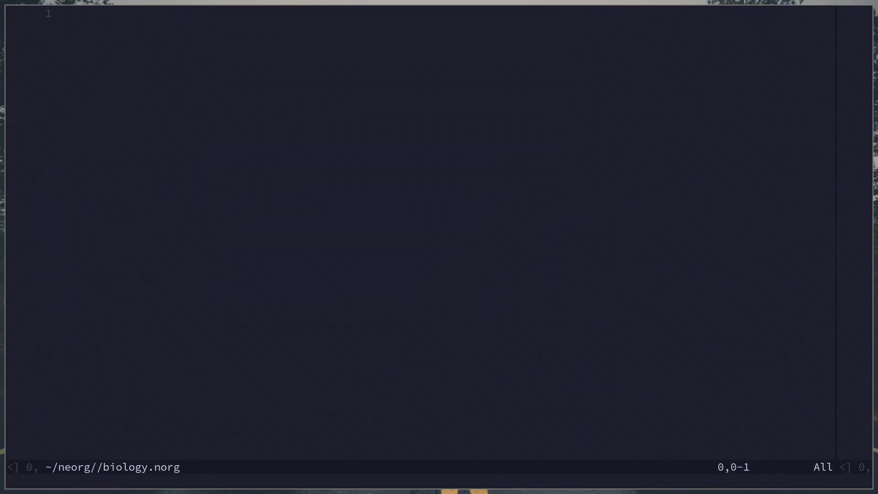
- Write 'Mitochondria is the powerhouse of the cell.' into biology.norg
text(*)
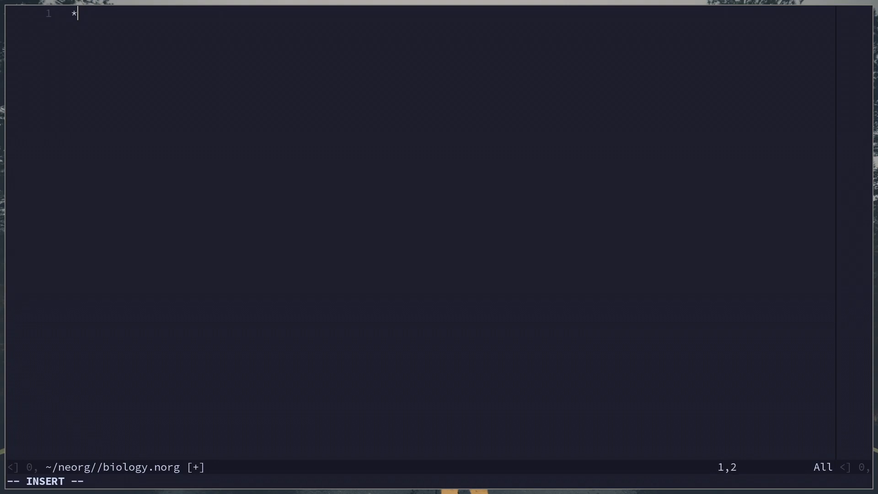
text(Mitochondria is the powerhouse of the)
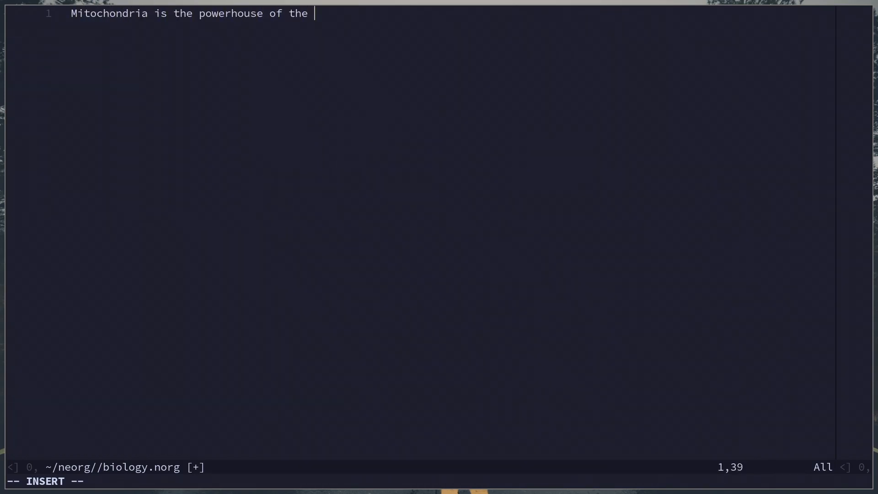
text(cell.)
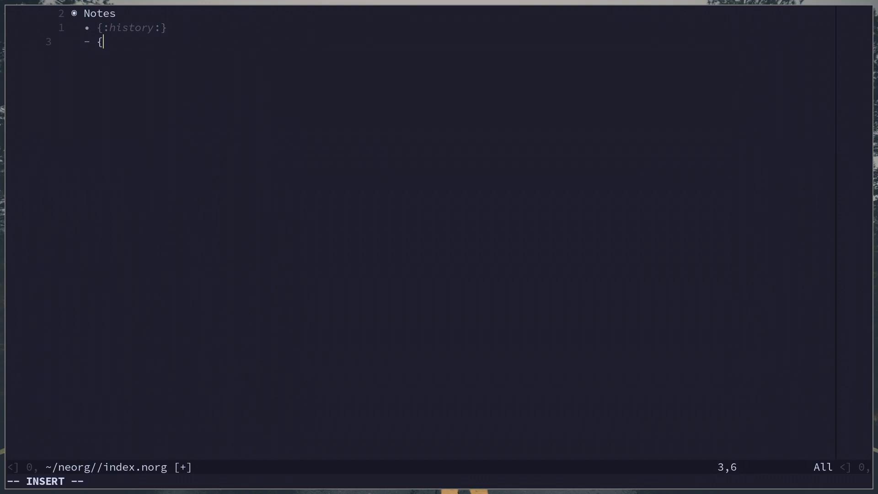
- Add a '- {:biology:}' link beneath the history link under Notes
text(biology:)
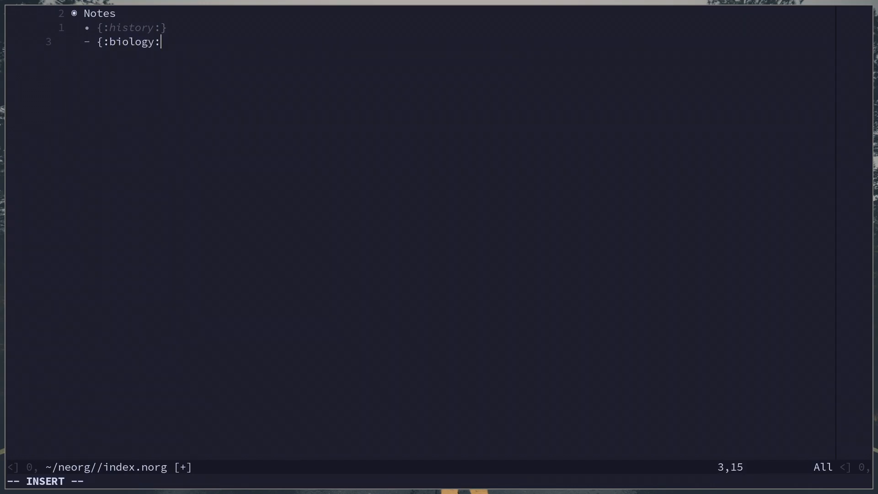